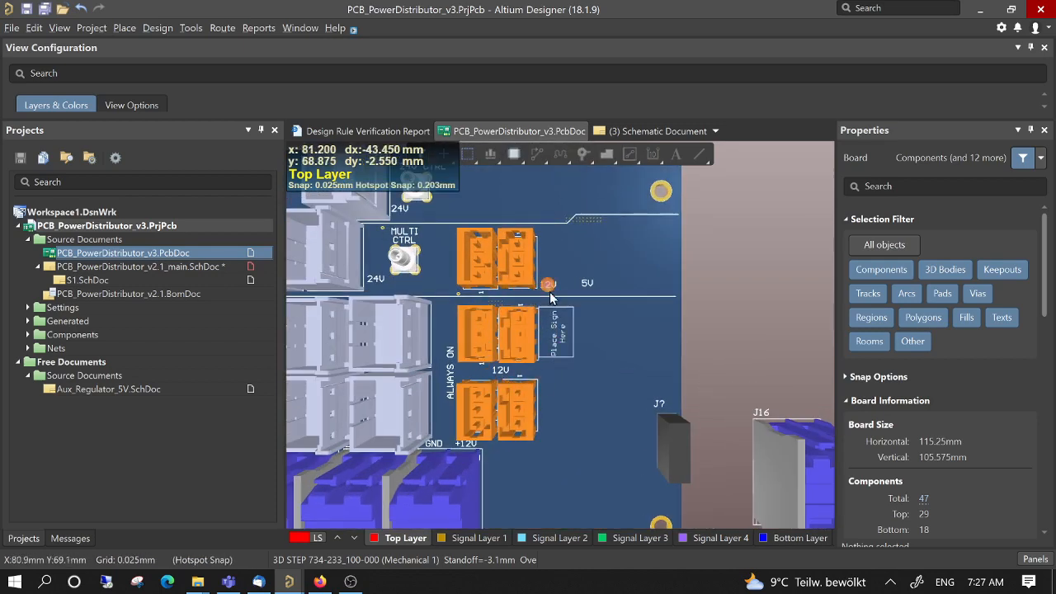
pyautogui.moveTo(505, 336)
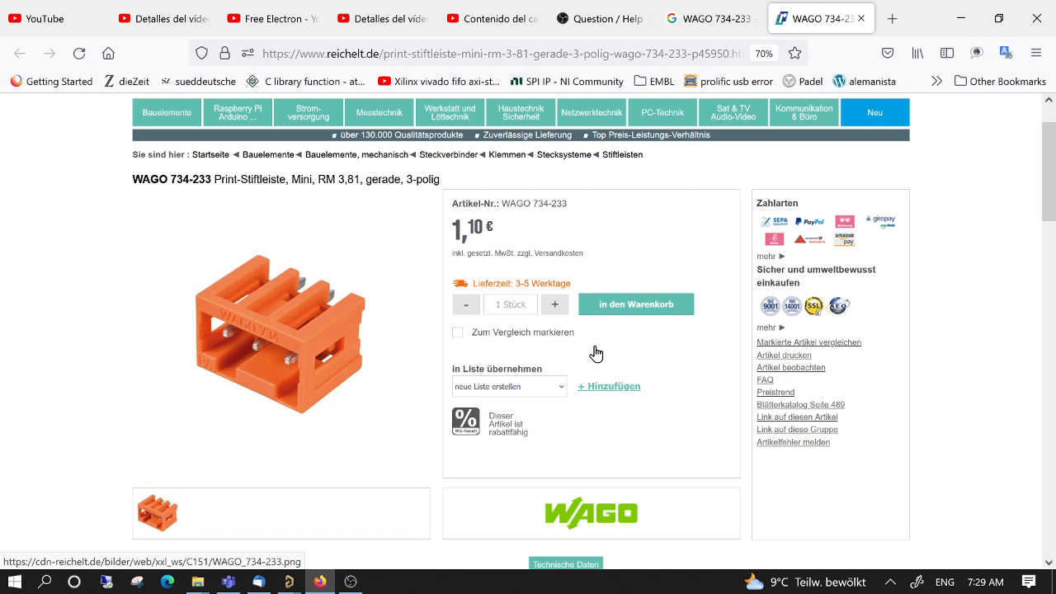
pyautogui.moveTo(327, 299)
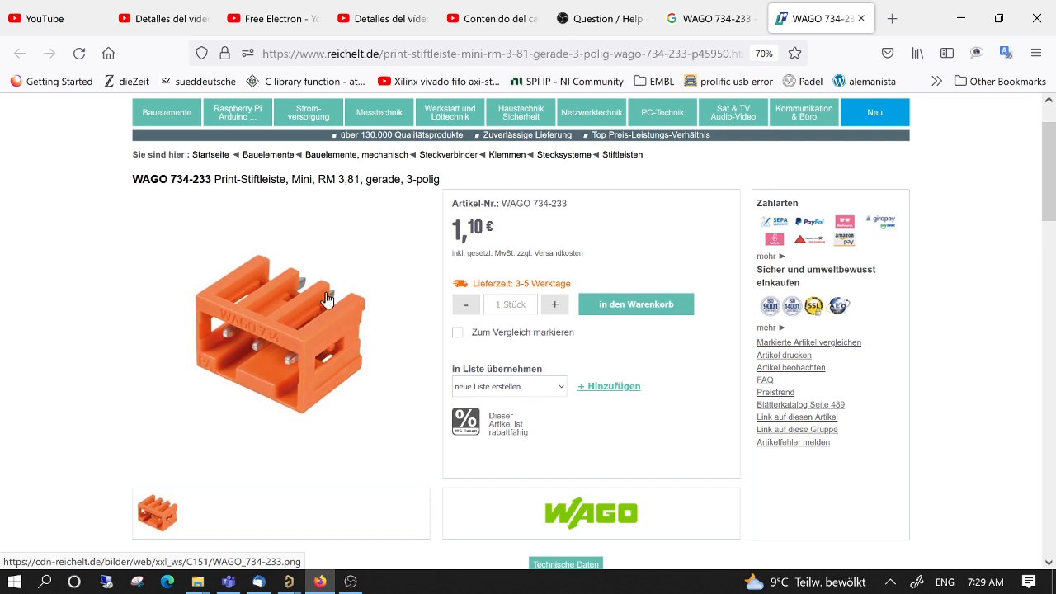
pyautogui.moveTo(314, 329)
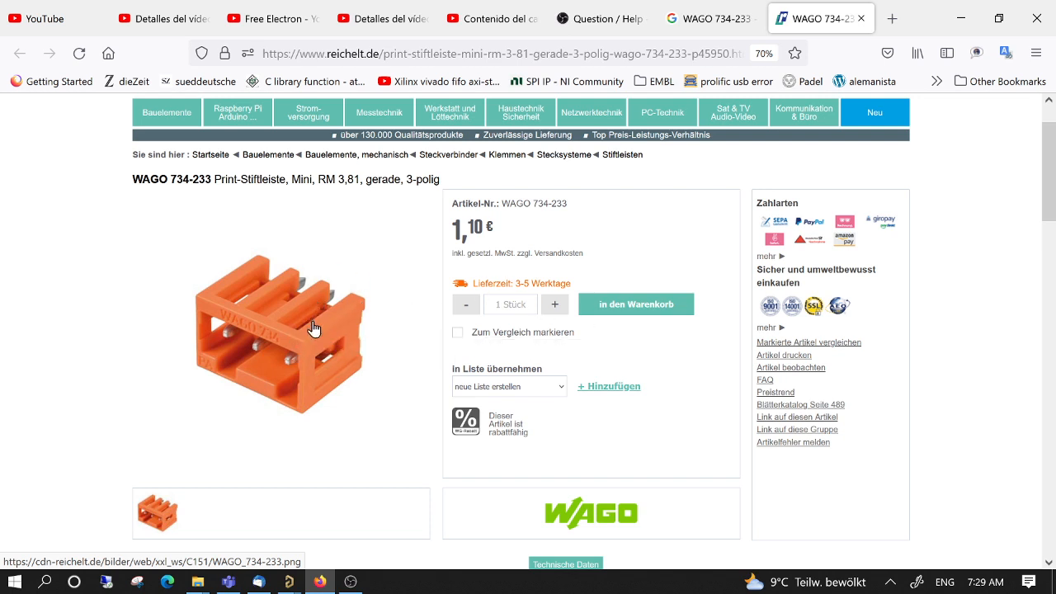
# Step: From the 734-233 header page, reach the matching 3-pole CAGE-CLAMP plug 734-203 product page
pyautogui.click(495, 52)
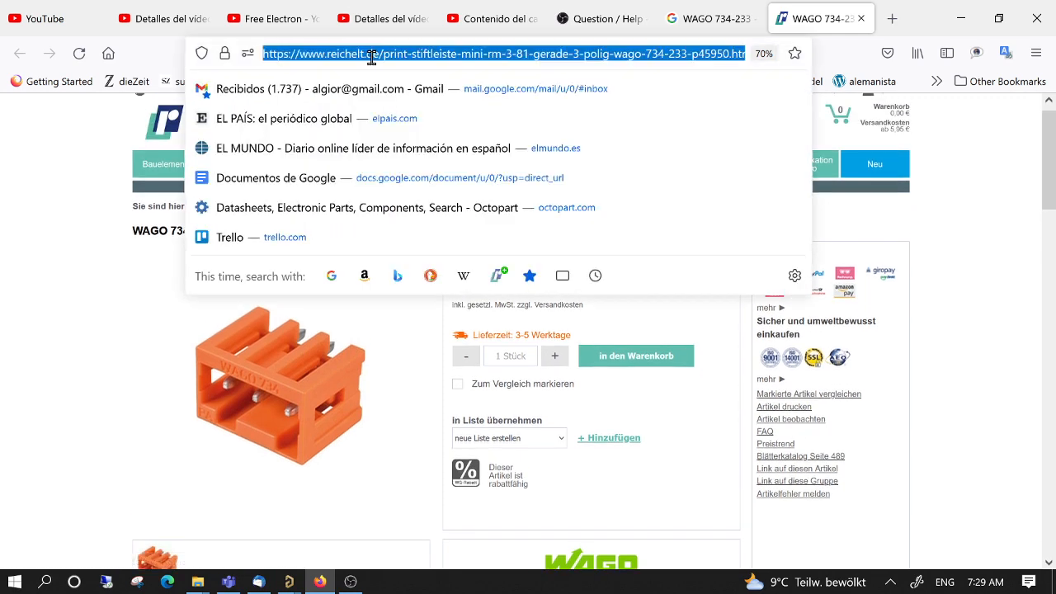
pyautogui.moveTo(71, 224)
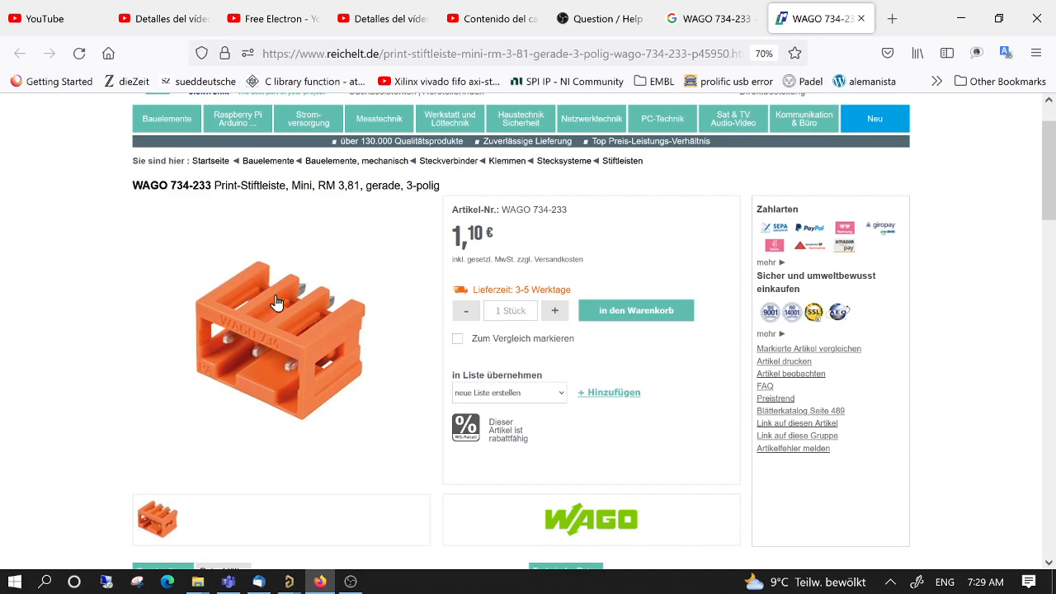
pyautogui.scroll(-3)
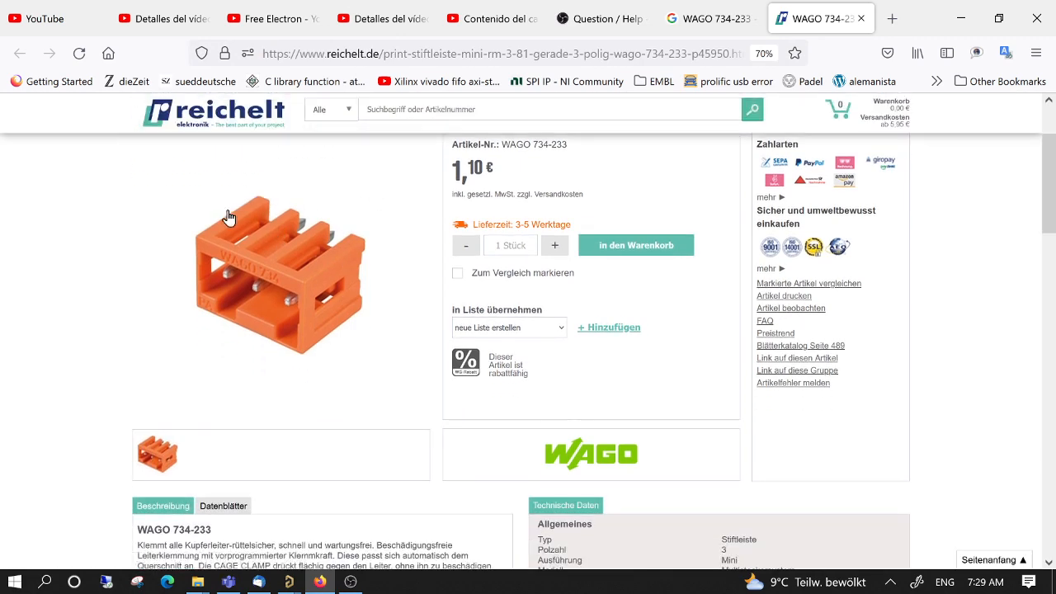
pyautogui.scroll(3)
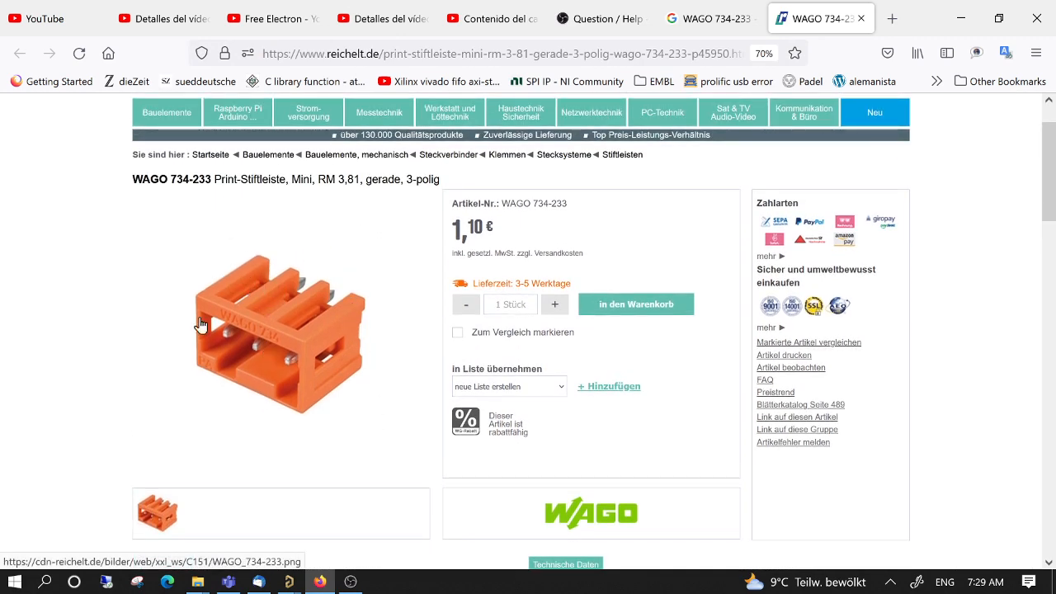
pyautogui.scroll(-3)
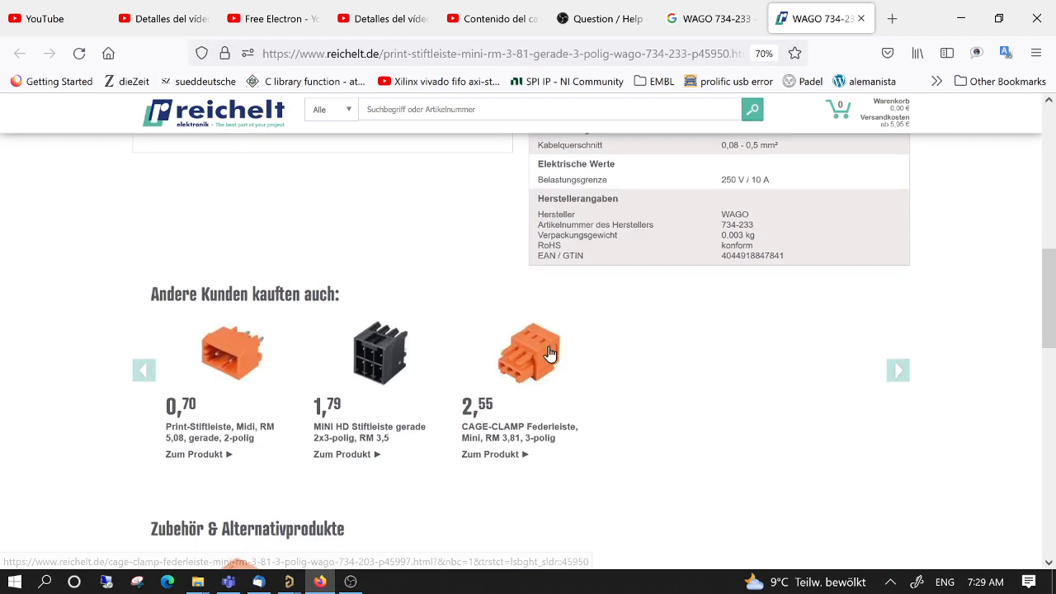
pyautogui.moveTo(538, 369)
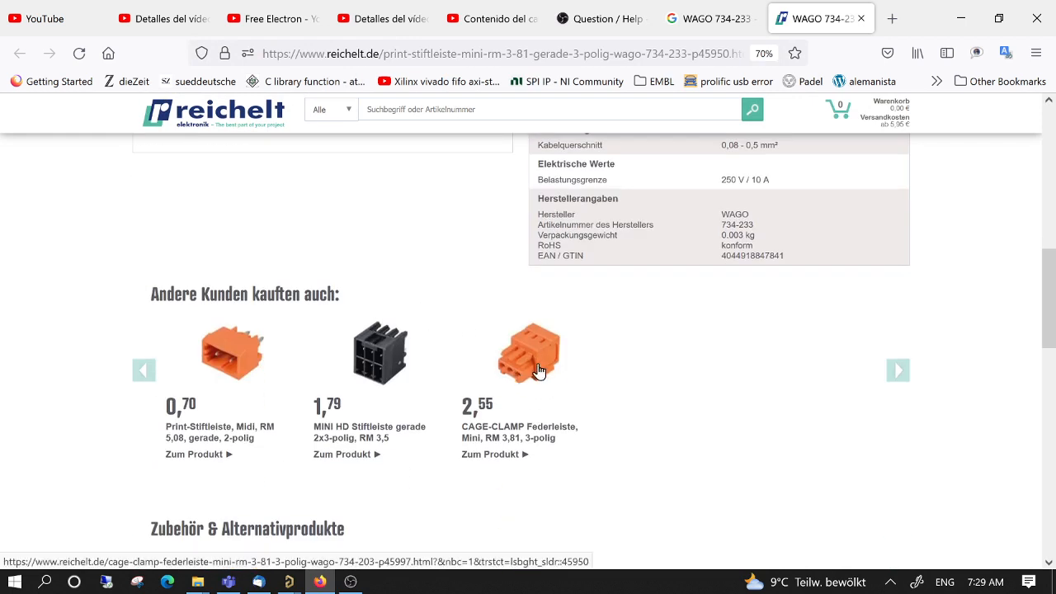
pyautogui.click(530, 353)
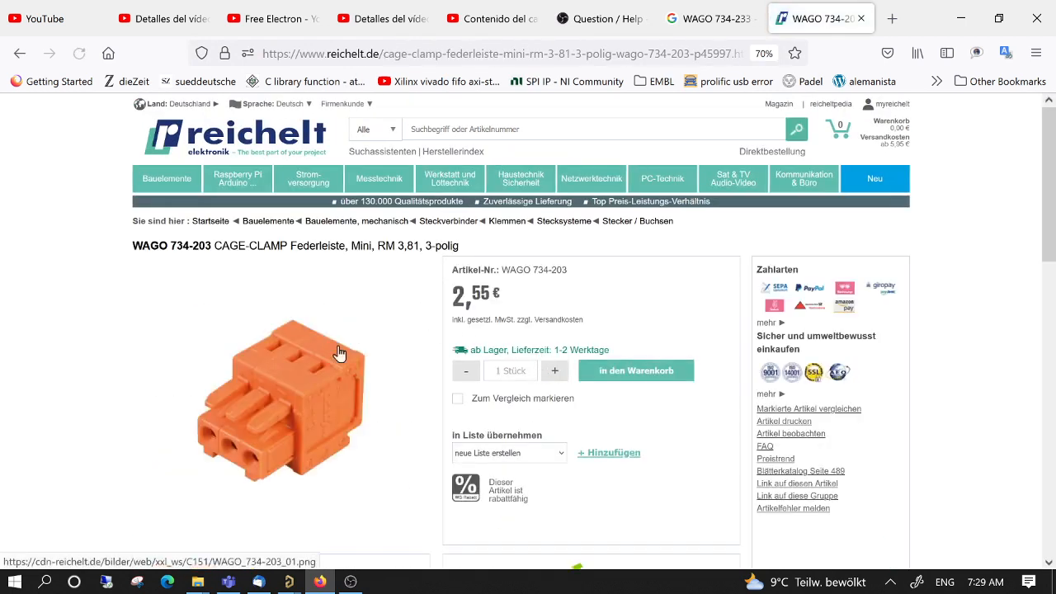
pyautogui.scroll(-3)
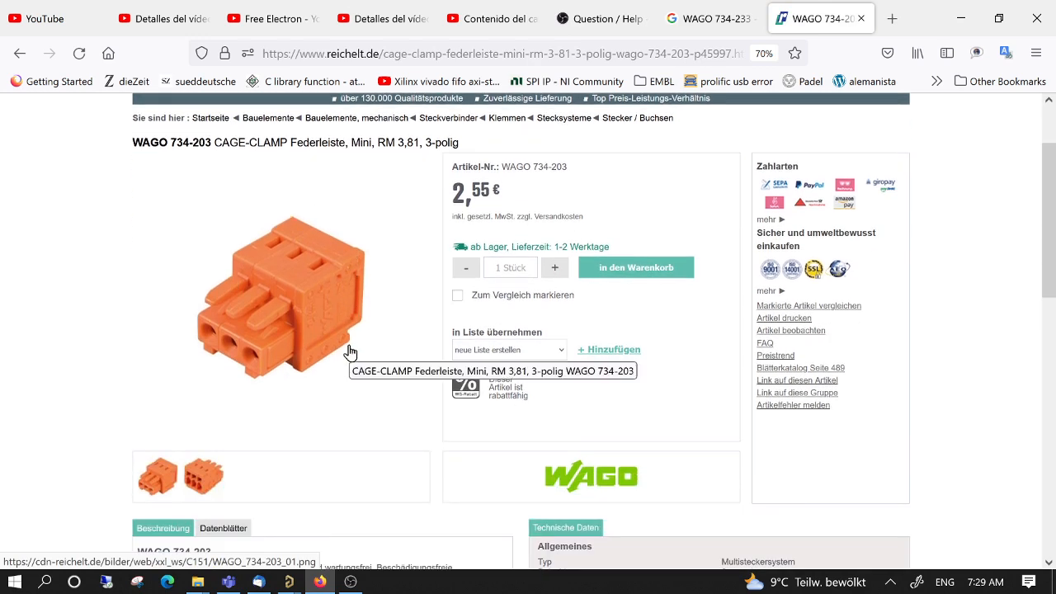
pyautogui.scroll(3)
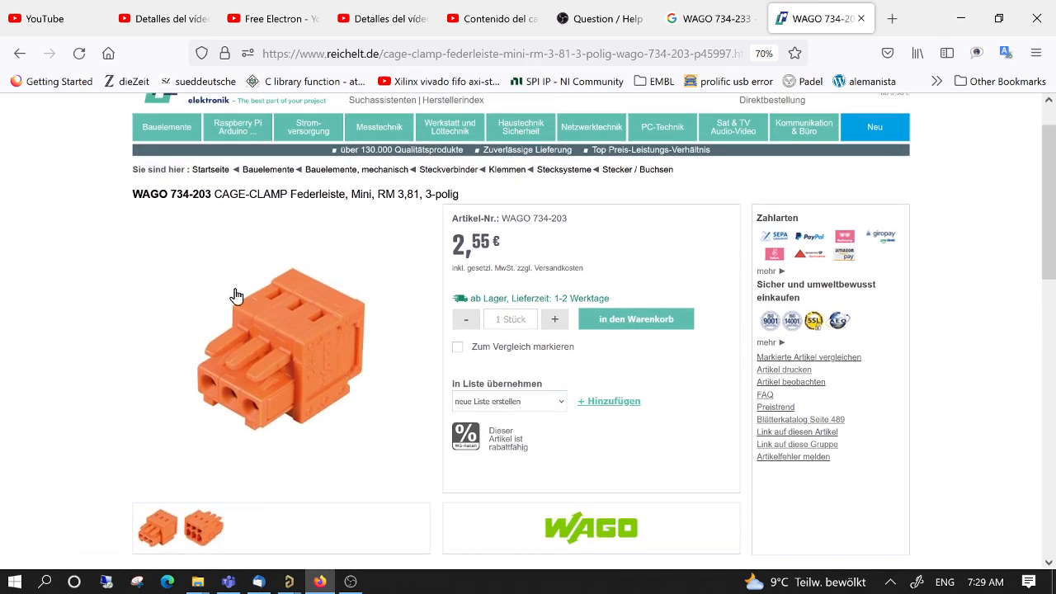
pyautogui.moveTo(300, 402)
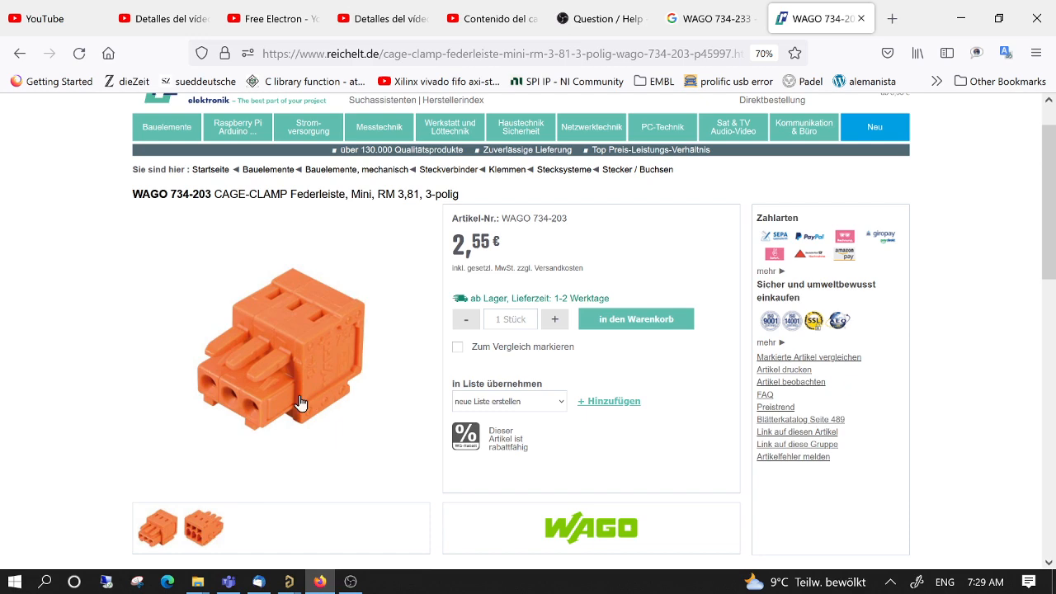
pyautogui.click(710, 18)
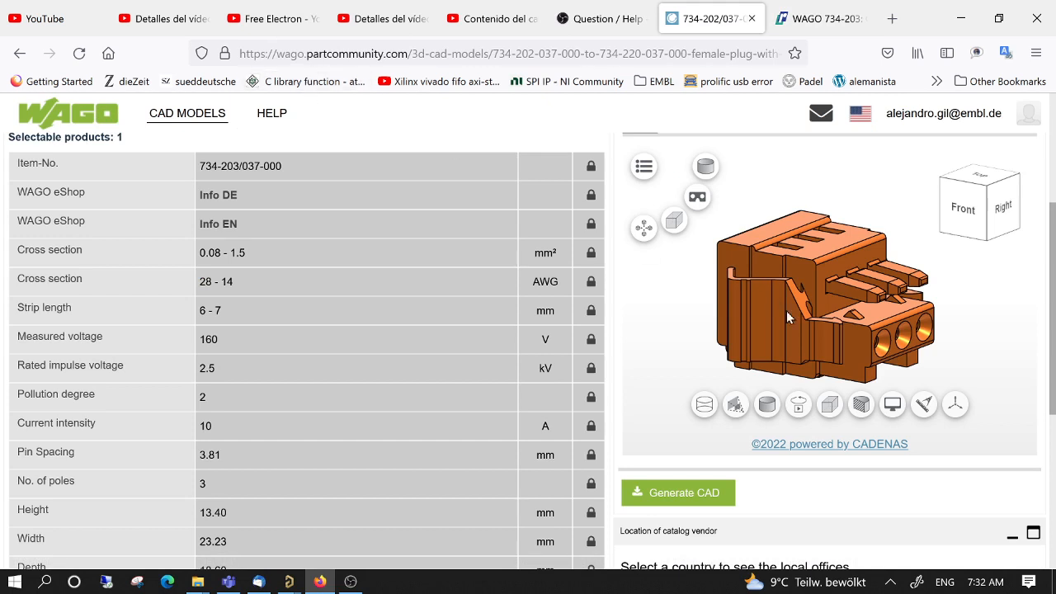
pyautogui.moveTo(948, 285)
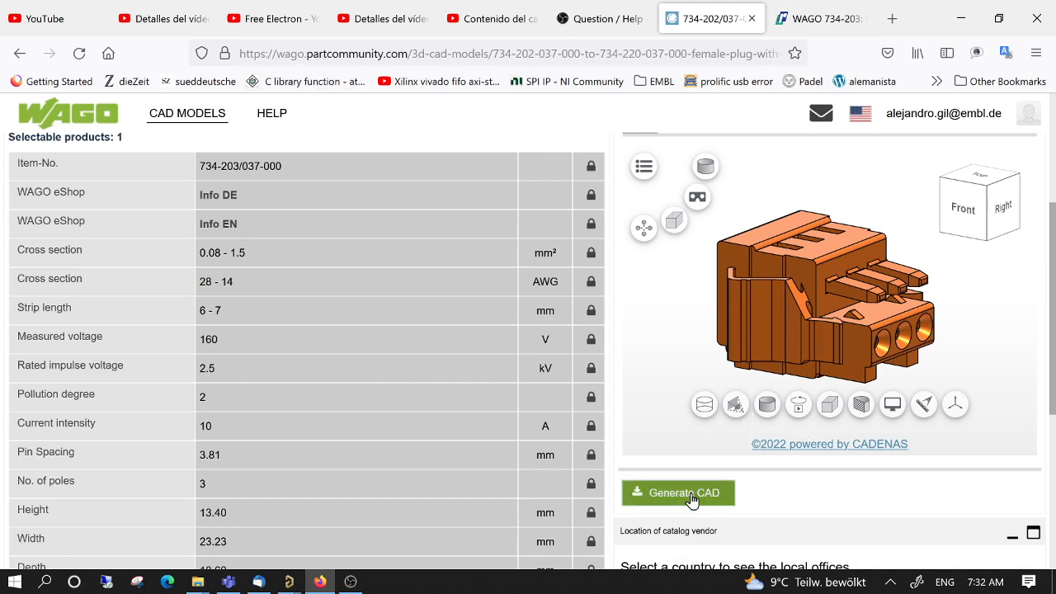
# Step: Generate the 734-203/037-000 CAD model on WAGO PartCommunity and download the prepared file
pyautogui.scroll(-3)
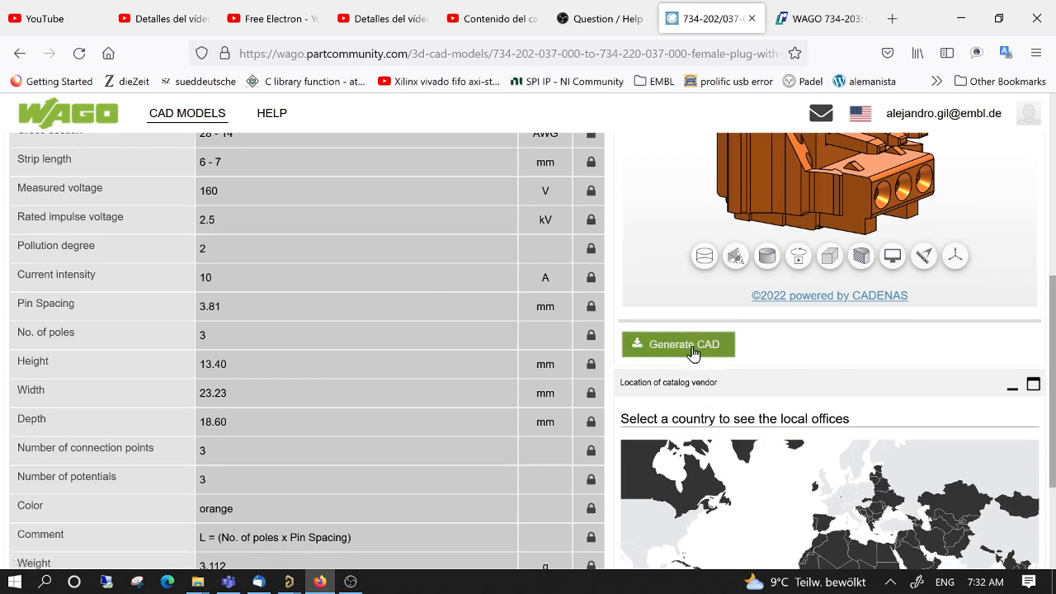
pyautogui.scroll(-3)
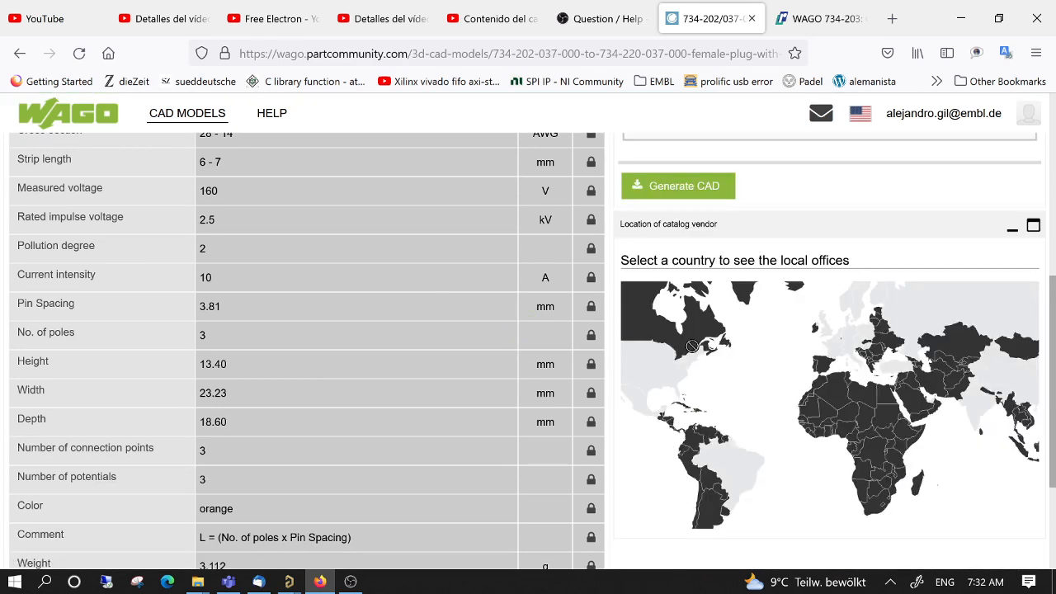
pyautogui.scroll(-3)
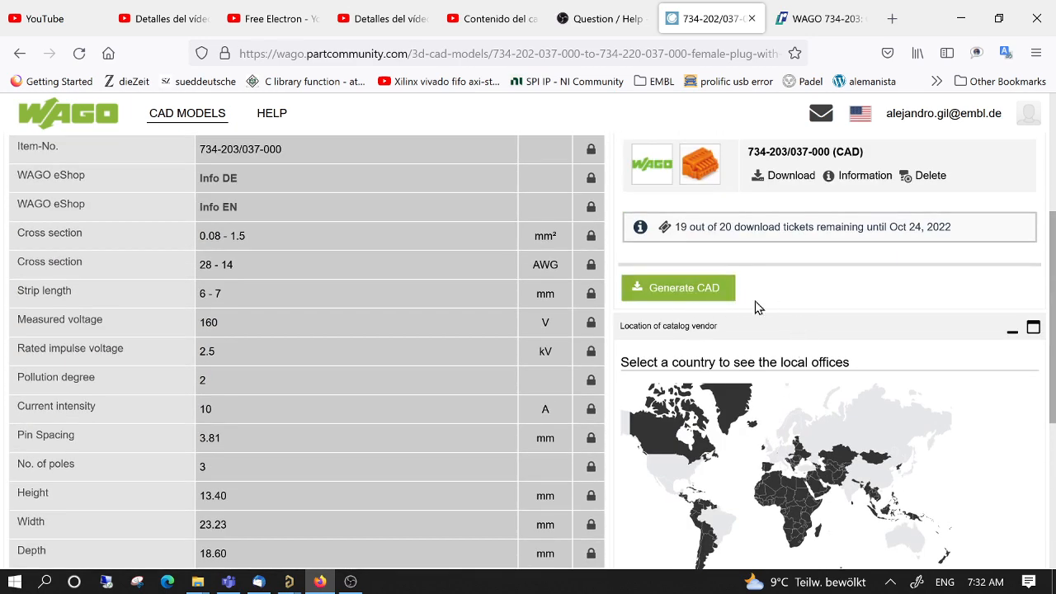
pyautogui.click(676, 287)
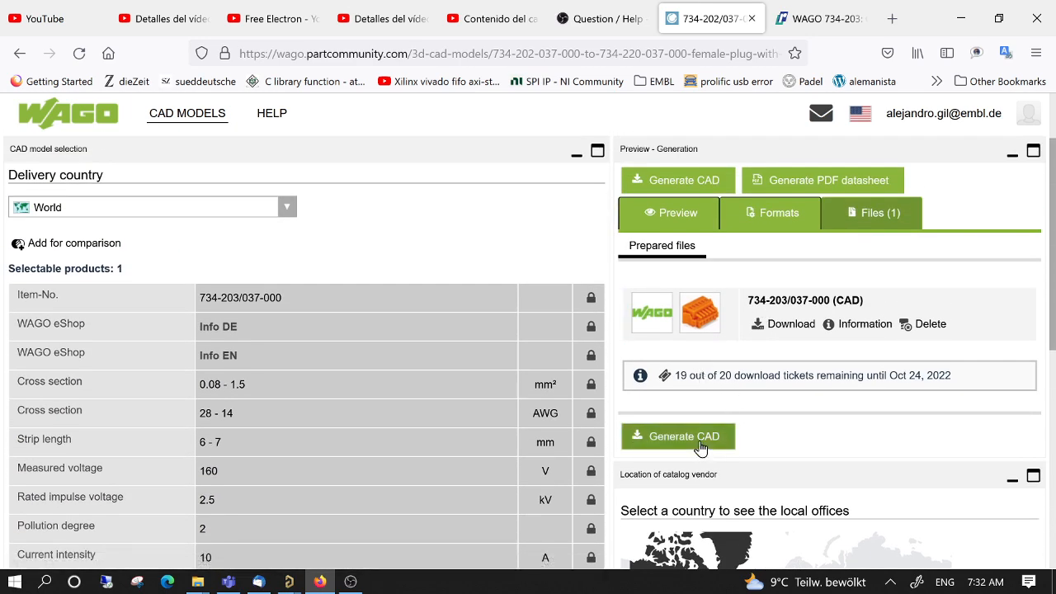
pyautogui.click(676, 435)
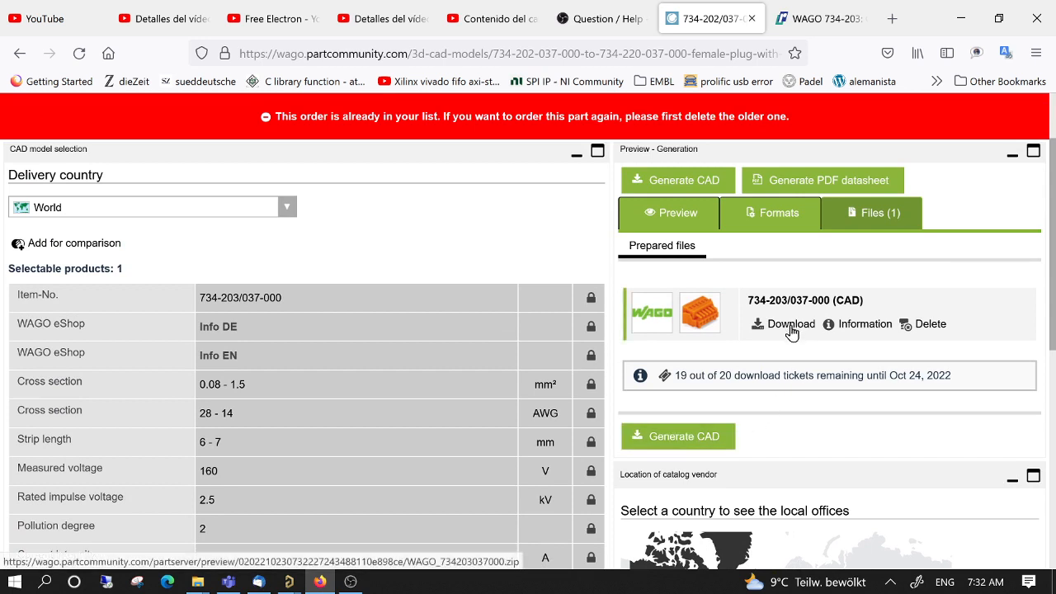
pyautogui.moveTo(660, 274)
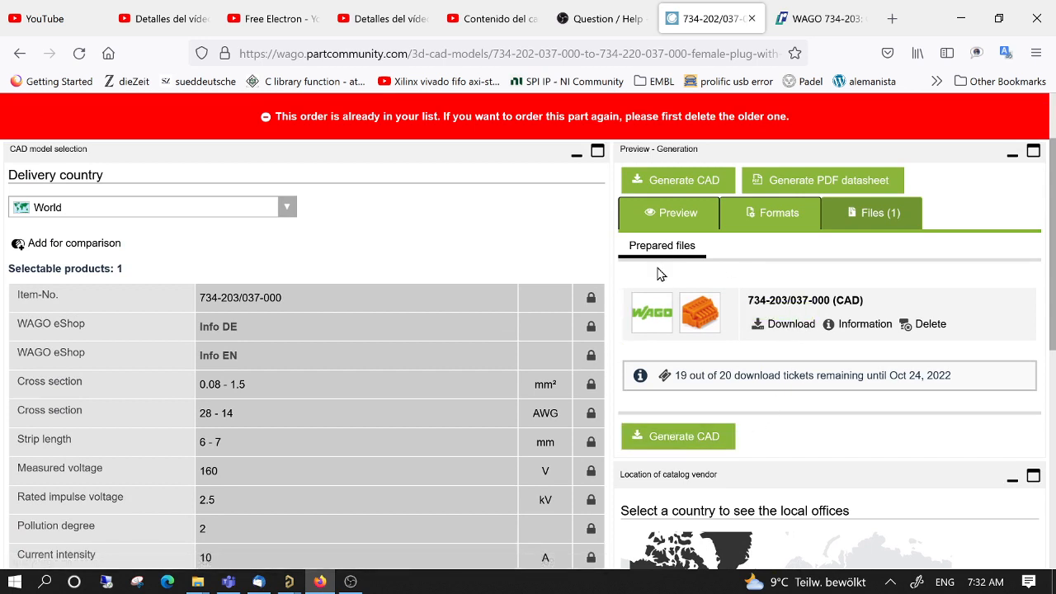
pyautogui.click(788, 323)
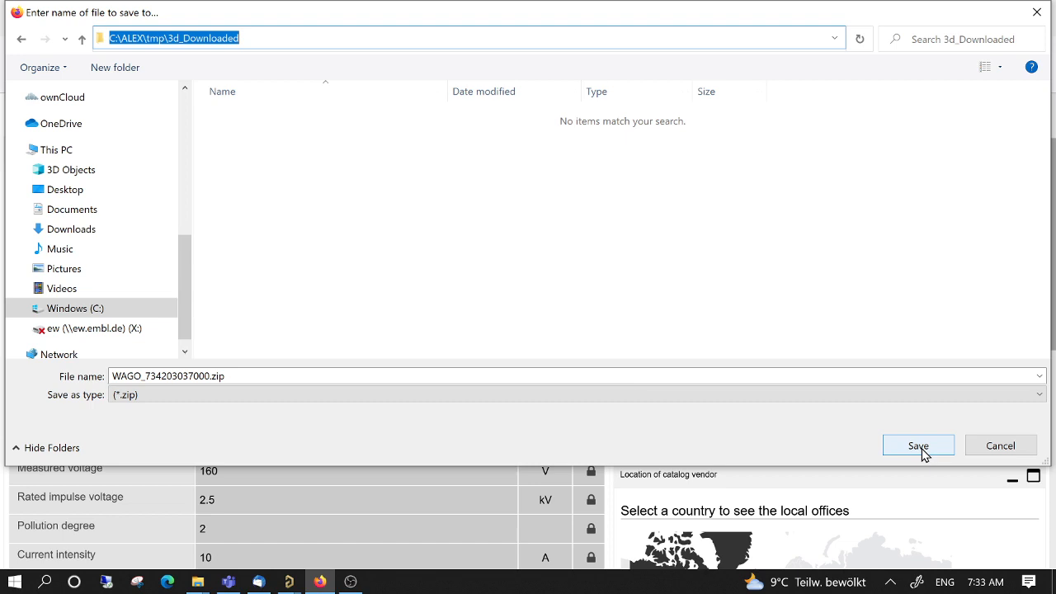
# Step: Save WAGO_734203037000.zip into C:\ALEX\tmp\3d_Downloaded
pyautogui.click(918, 446)
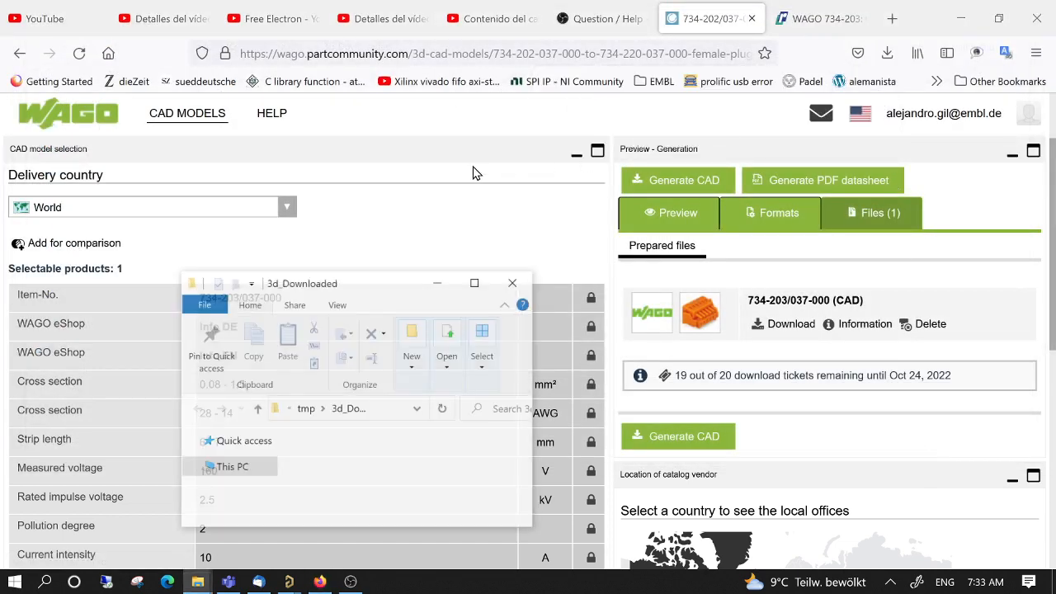
pyautogui.click(474, 282)
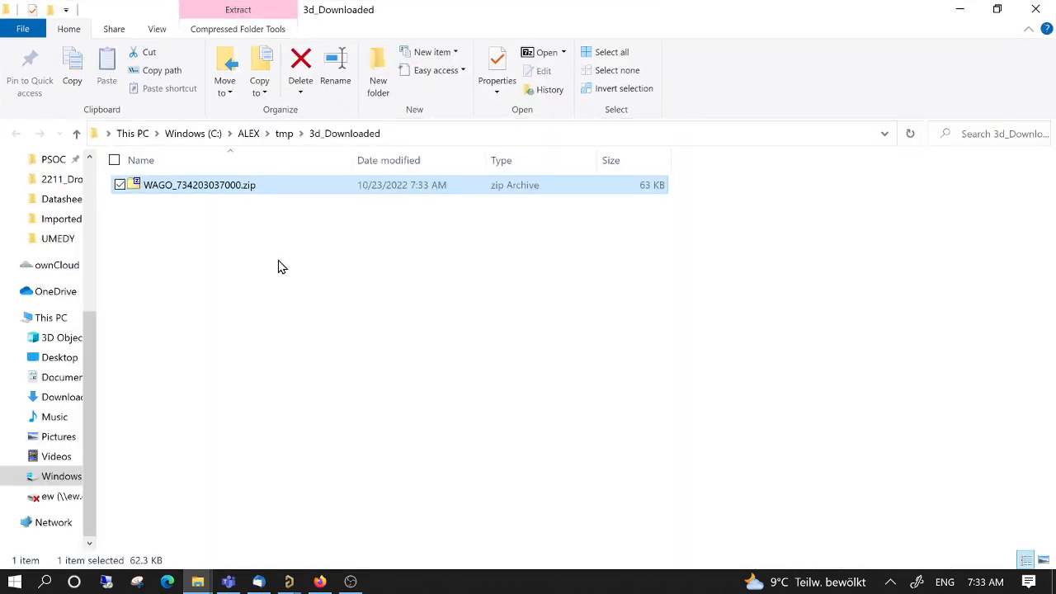
pyautogui.rightClick(198, 185)
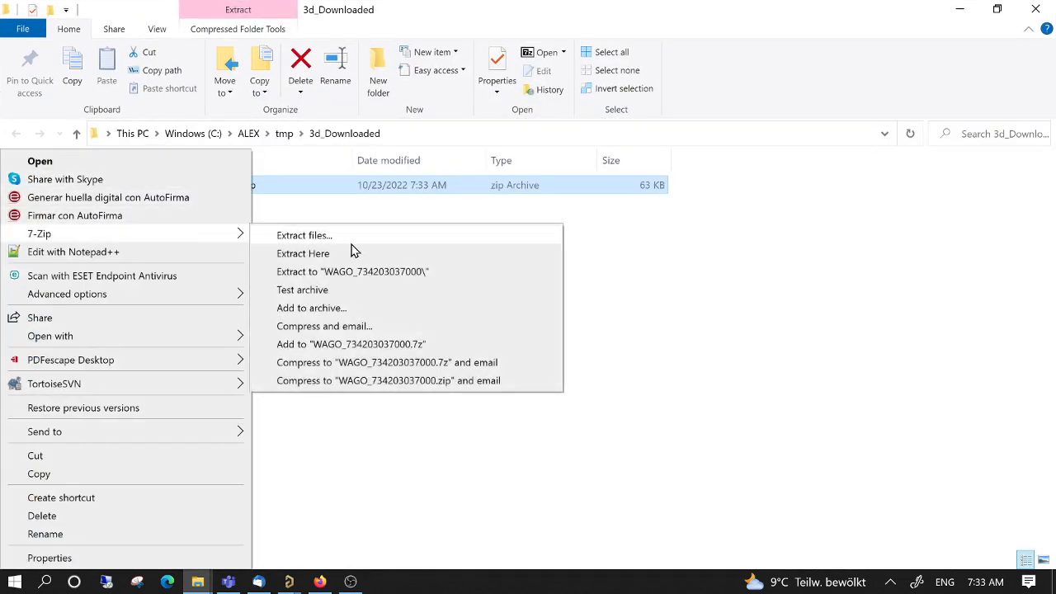
pyautogui.moveTo(426, 386)
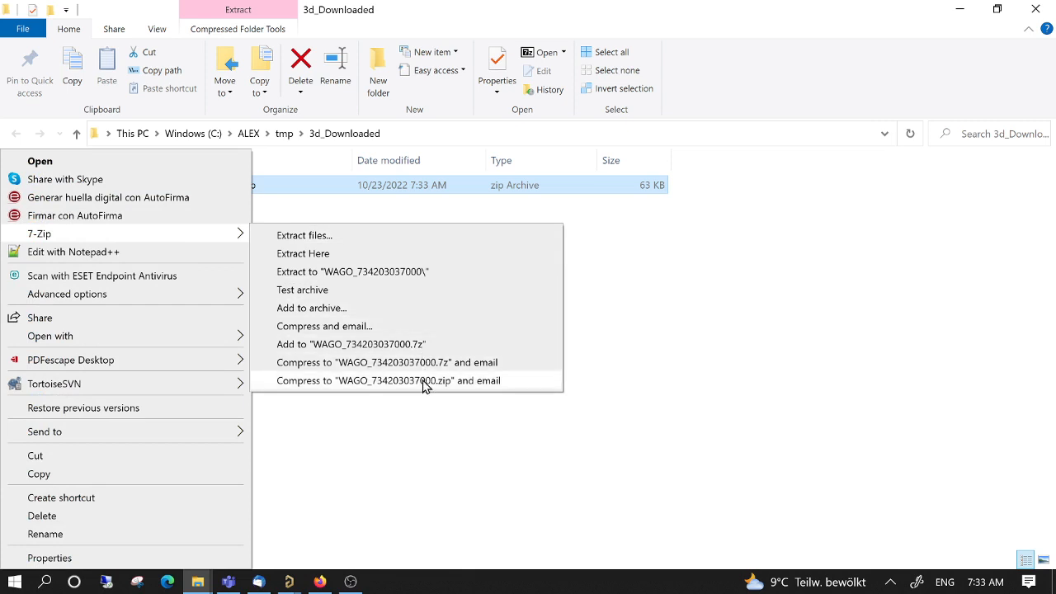
pyautogui.moveTo(412, 291)
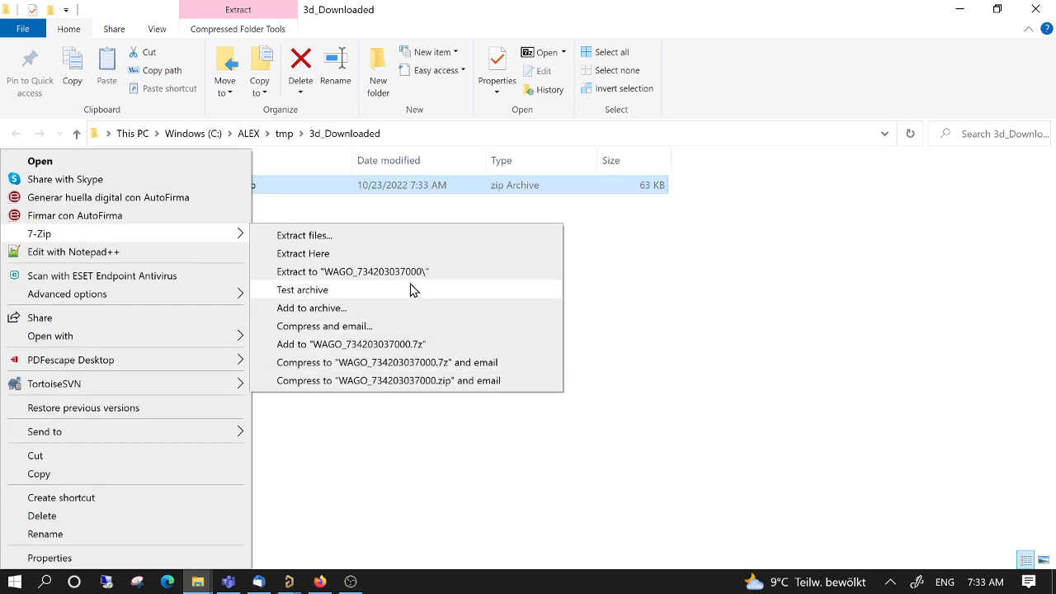
pyautogui.click(304, 255)
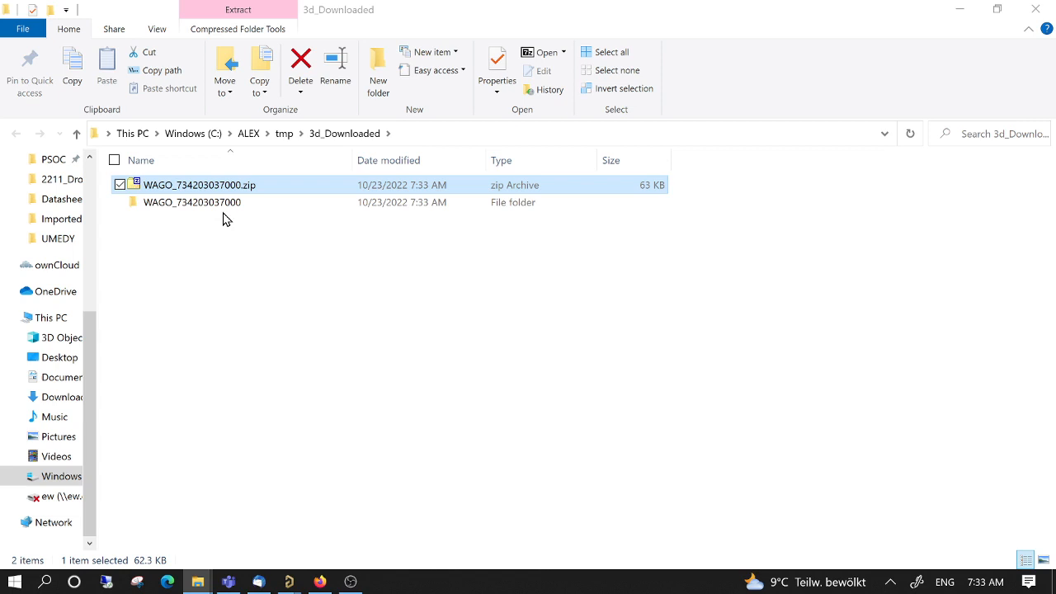
pyautogui.doubleClick(199, 185)
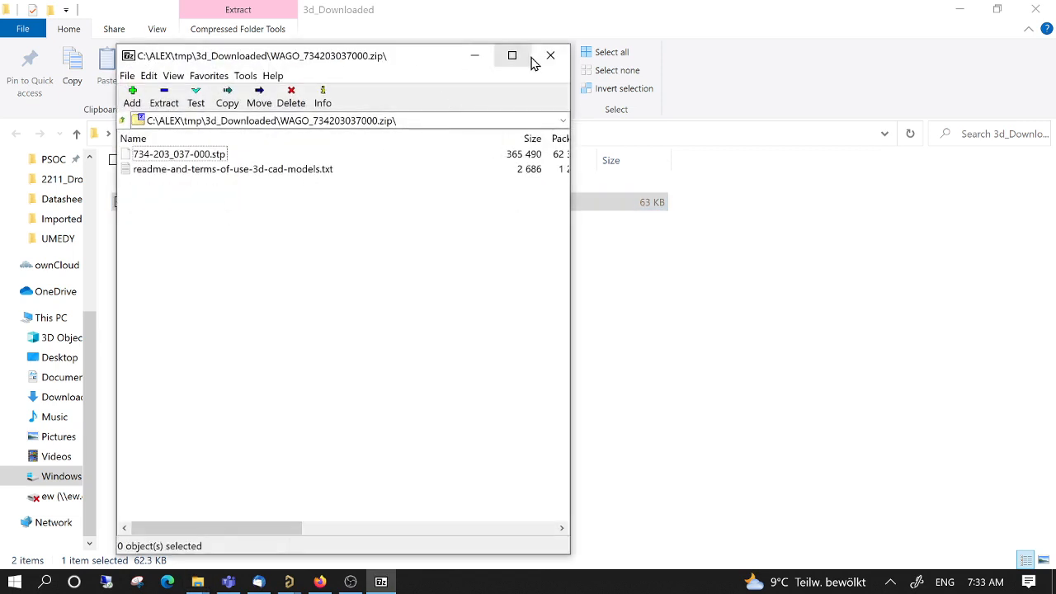
pyautogui.click(551, 56)
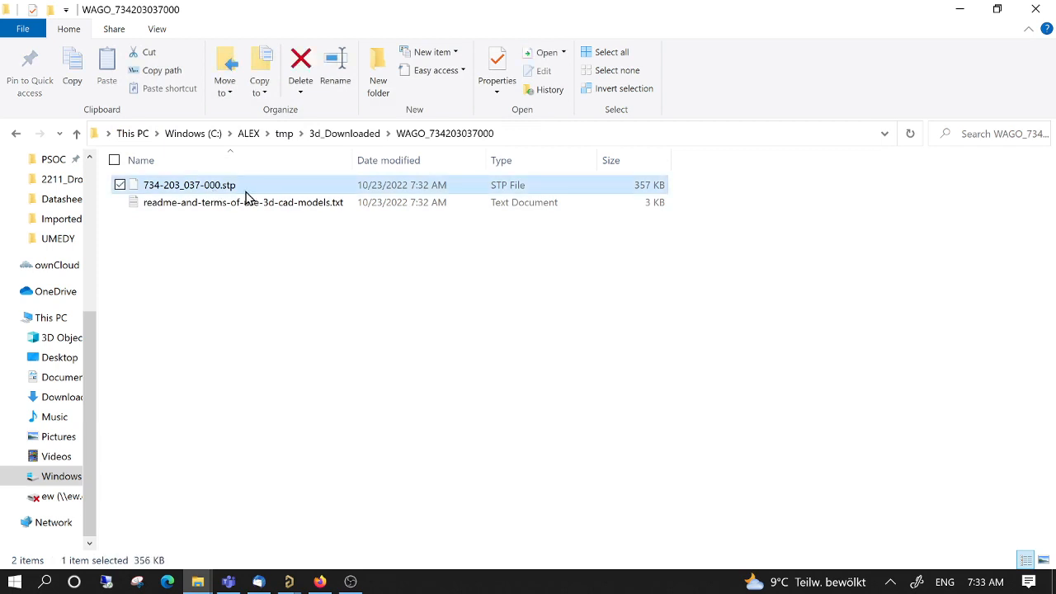
pyautogui.moveTo(231, 185)
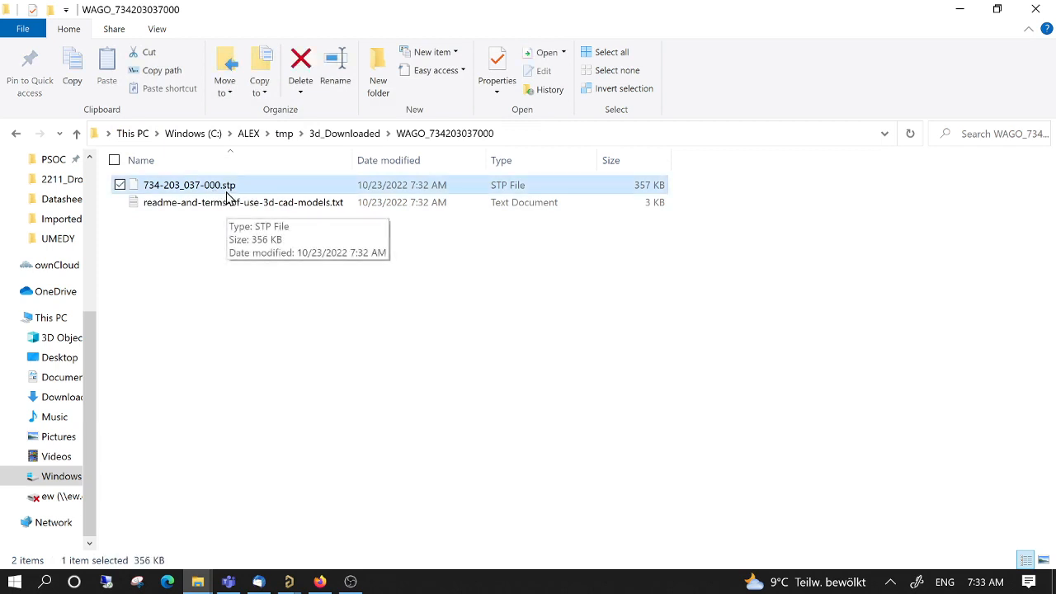
# Step: Browse via altium_libraries_alex to ALTIUM and open Alex_Altium_library.PcbLib in Altium Designer
pyautogui.click(350, 581)
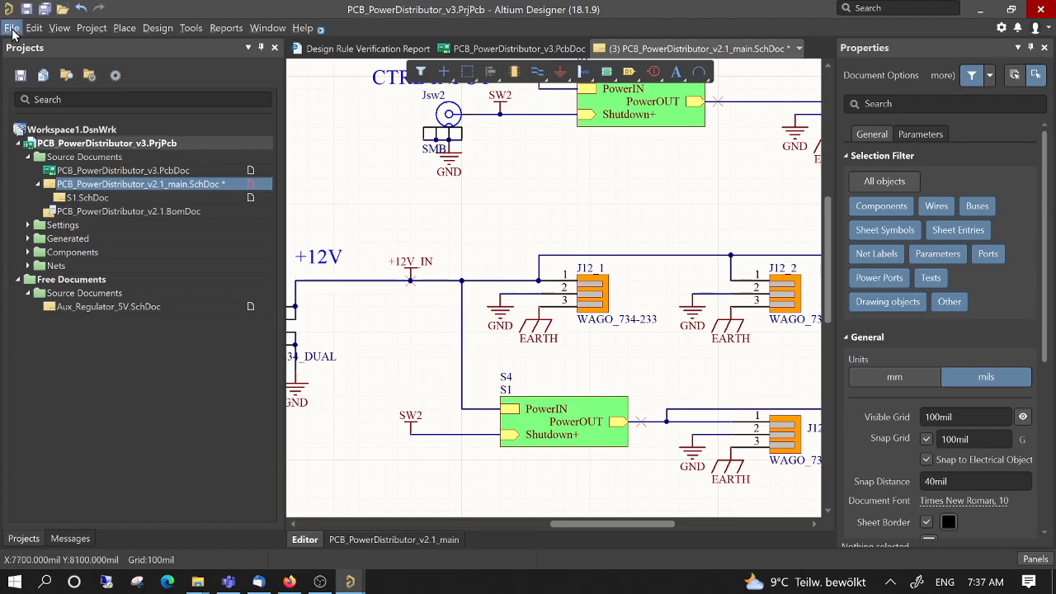
pyautogui.click(13, 27)
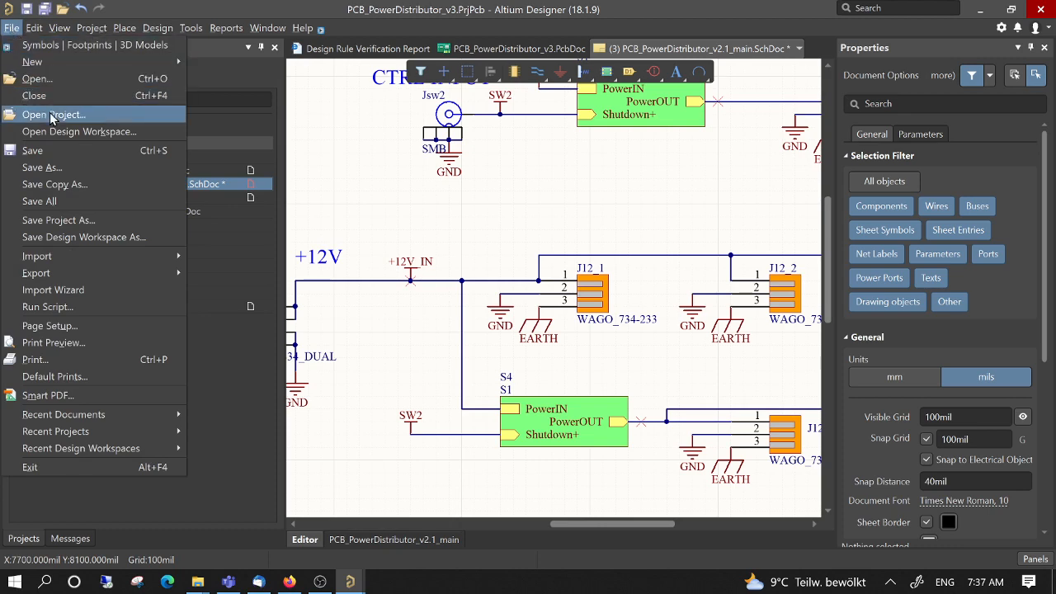
pyautogui.click(53, 114)
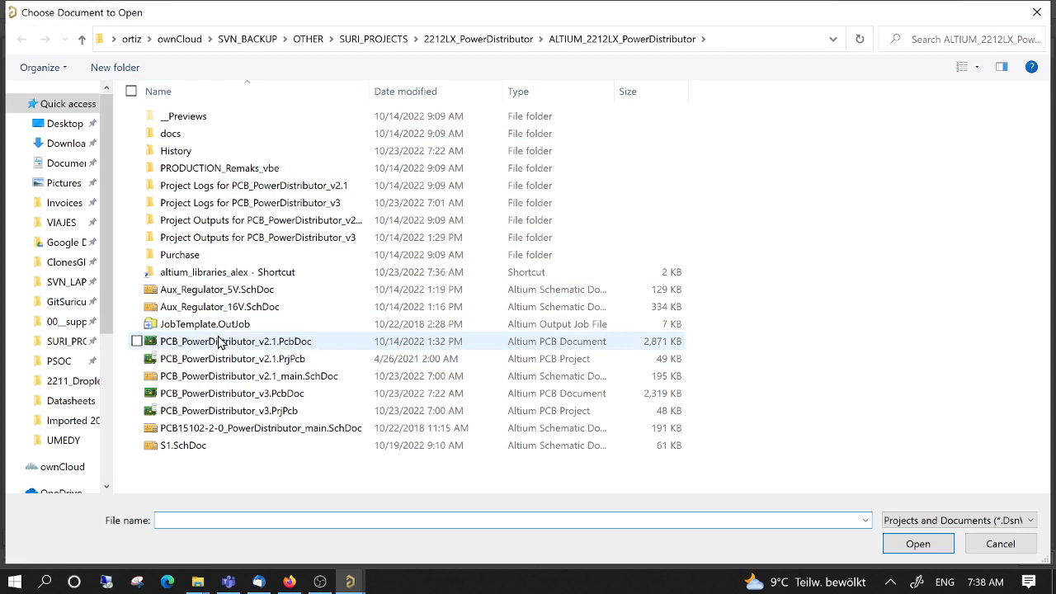
pyautogui.doubleClick(228, 271)
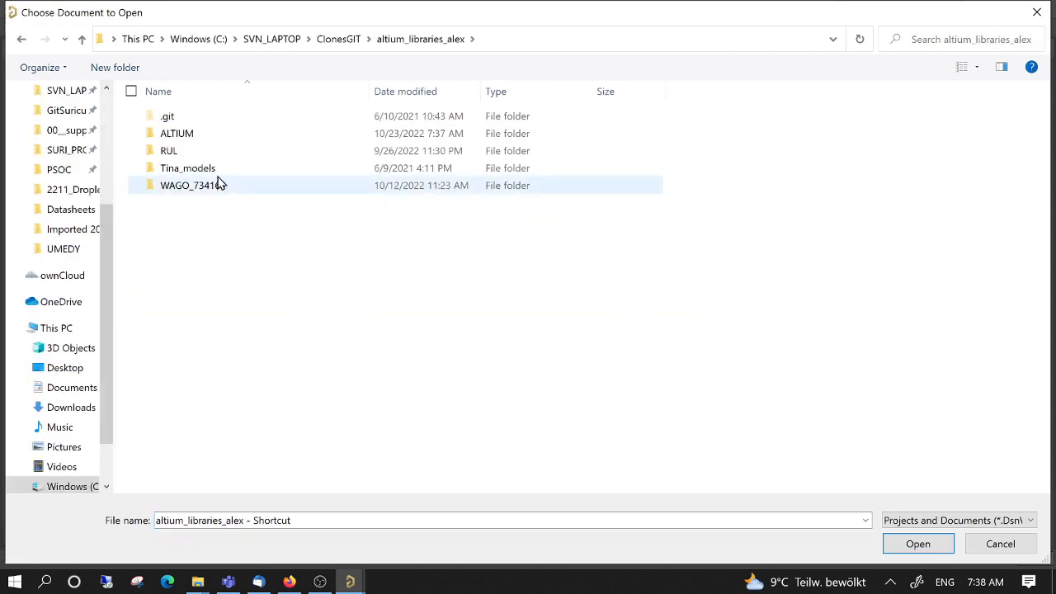
pyautogui.doubleClick(174, 132)
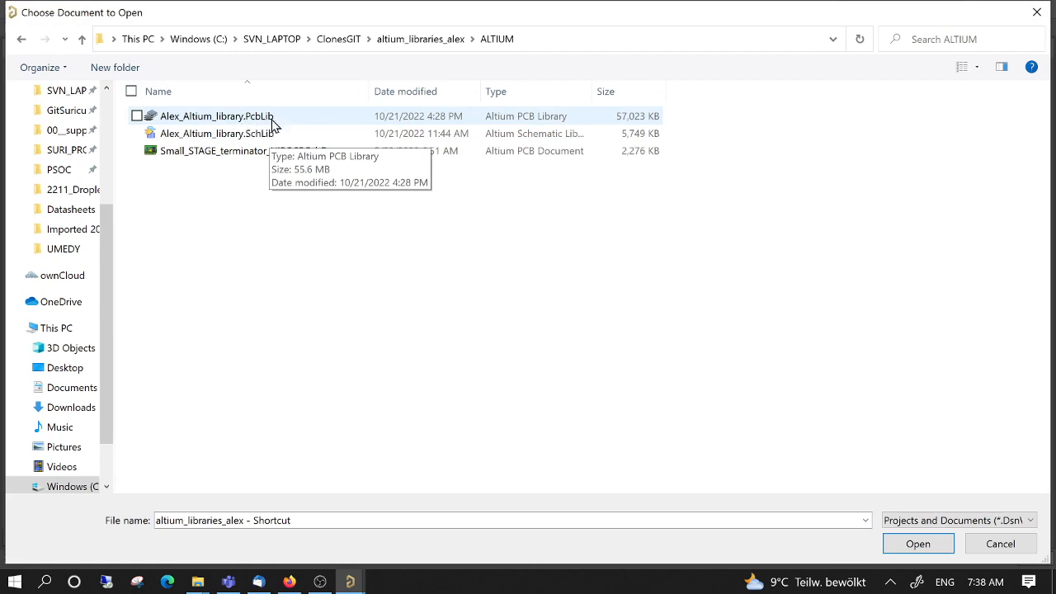
pyautogui.moveTo(152, 129)
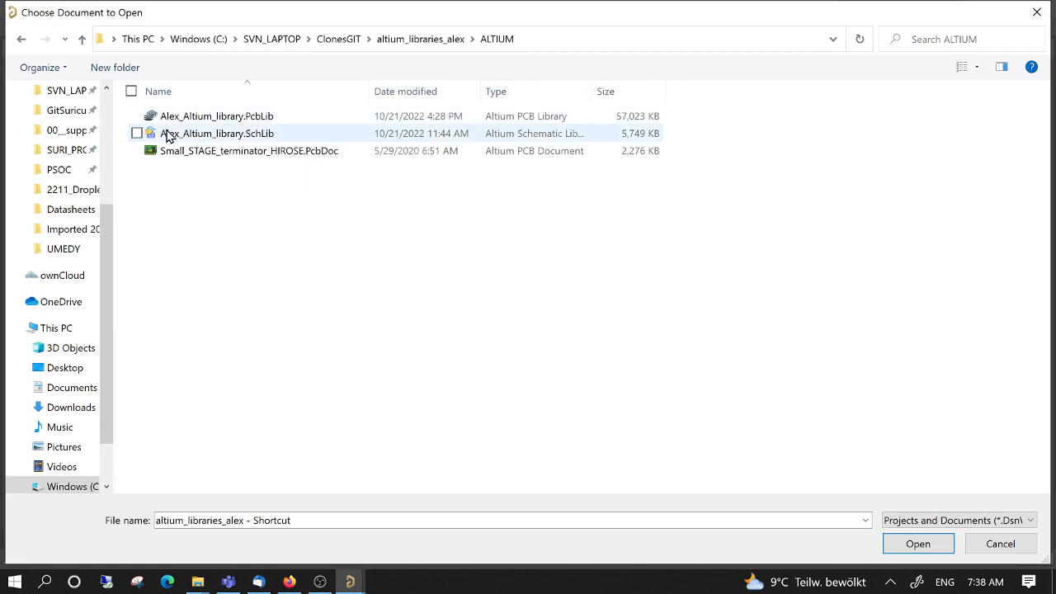
pyautogui.moveTo(251, 132)
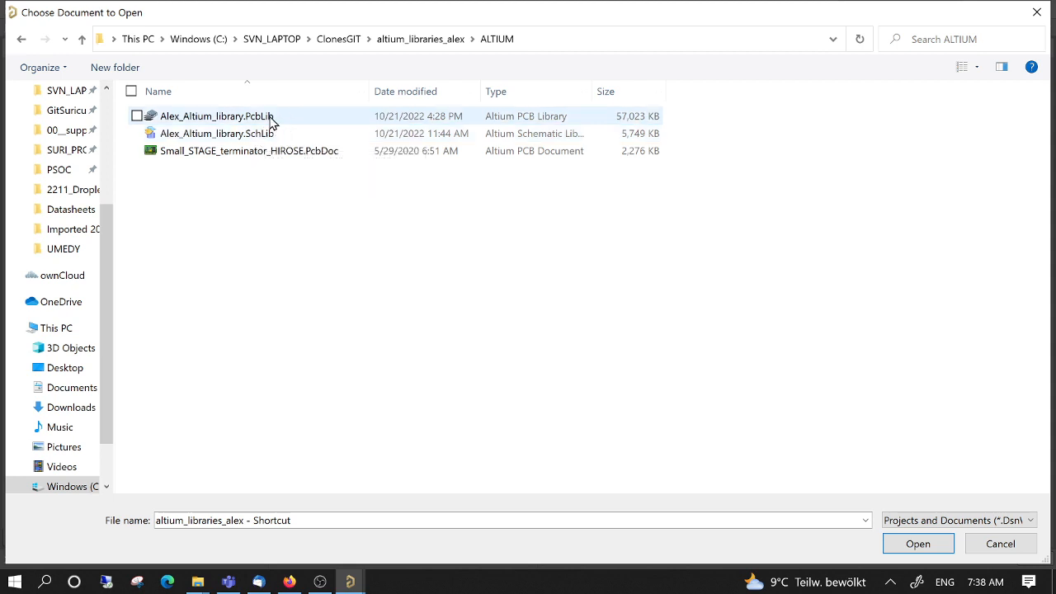
pyautogui.click(918, 543)
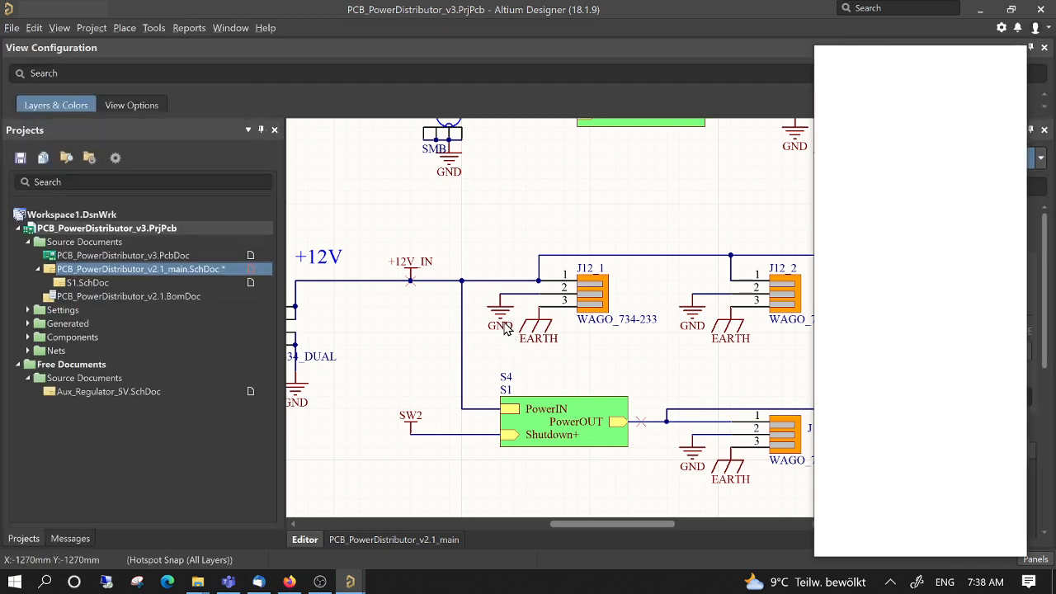
# Step: Show the 0603 footprint from the PCB Library panel's footprint list
pyautogui.doubleClick(108, 402)
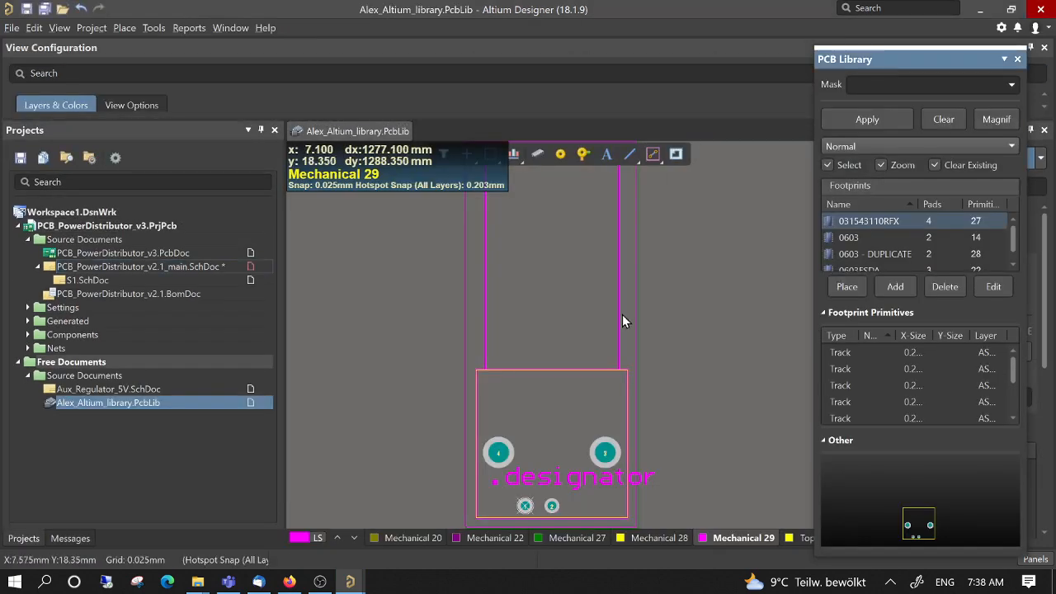
pyautogui.moveTo(890, 247)
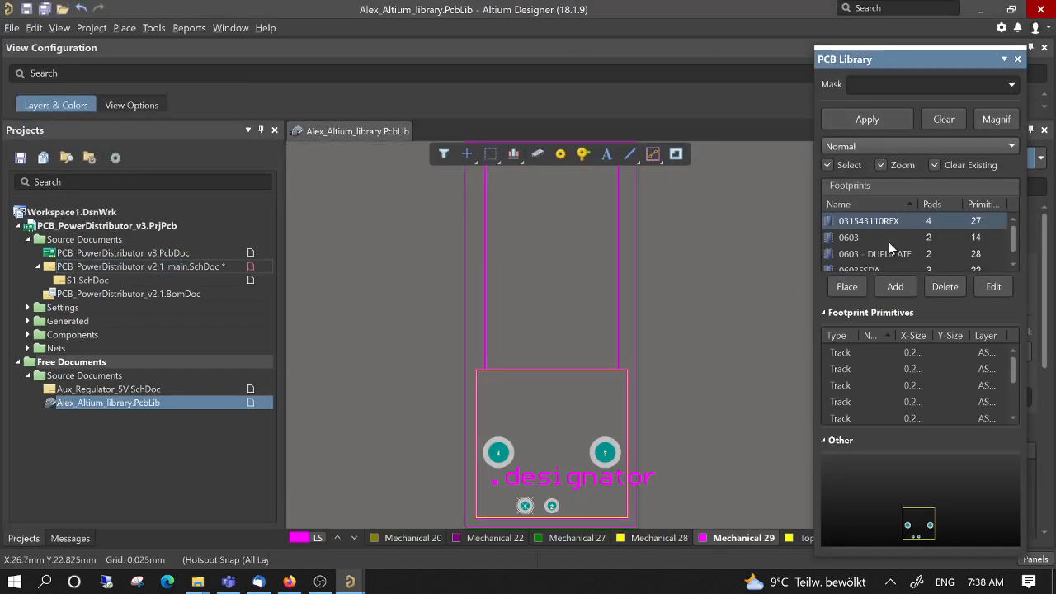
pyautogui.click(848, 238)
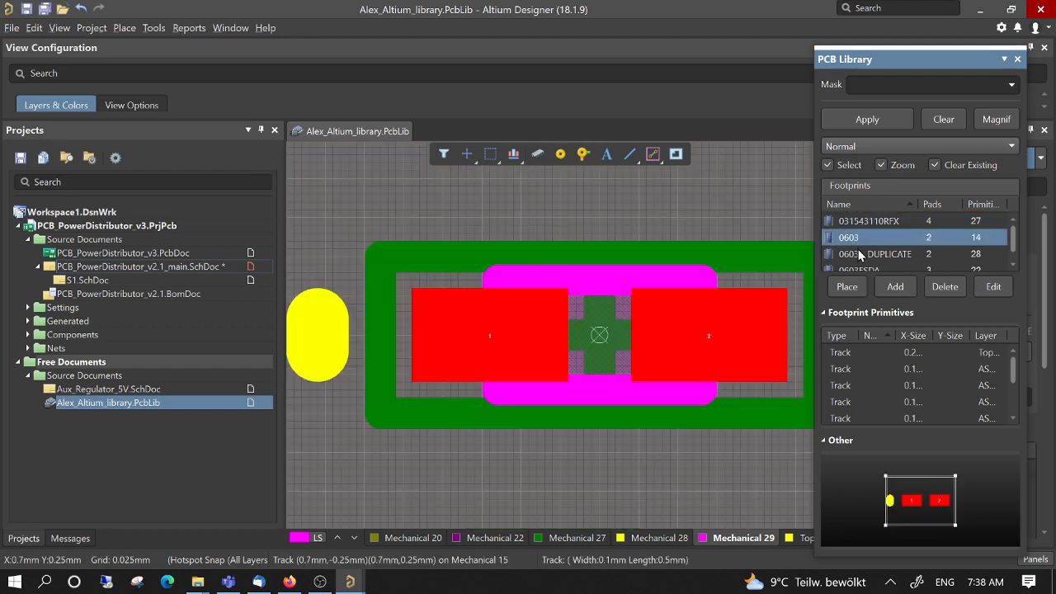
pyautogui.click(874, 254)
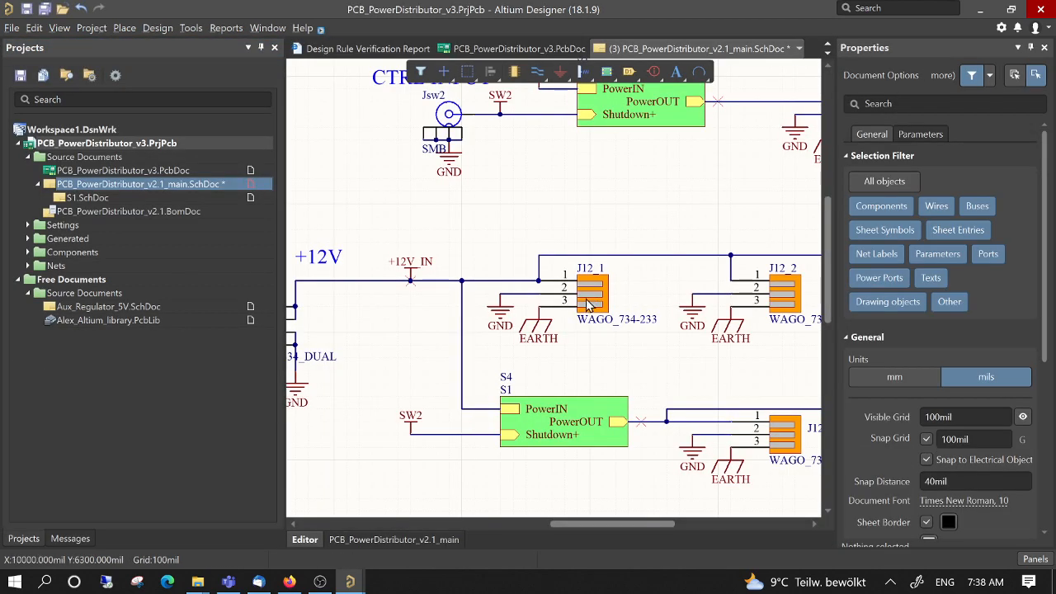
# Step: Select the J12_1 WAGO_734-233 symbol and check its Models section, which is empty
pyautogui.click(593, 295)
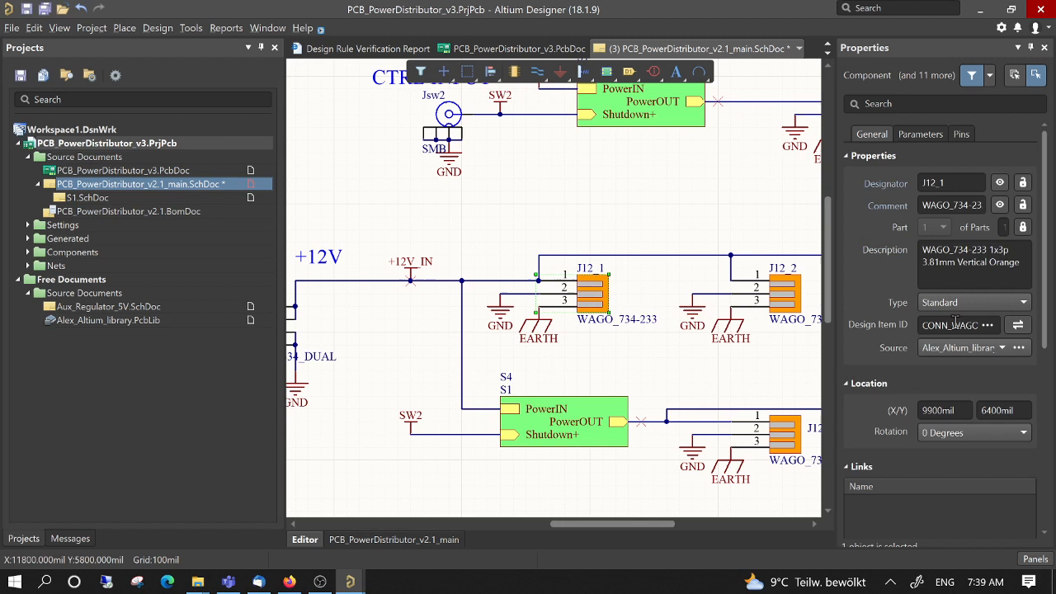
pyautogui.scroll(-3)
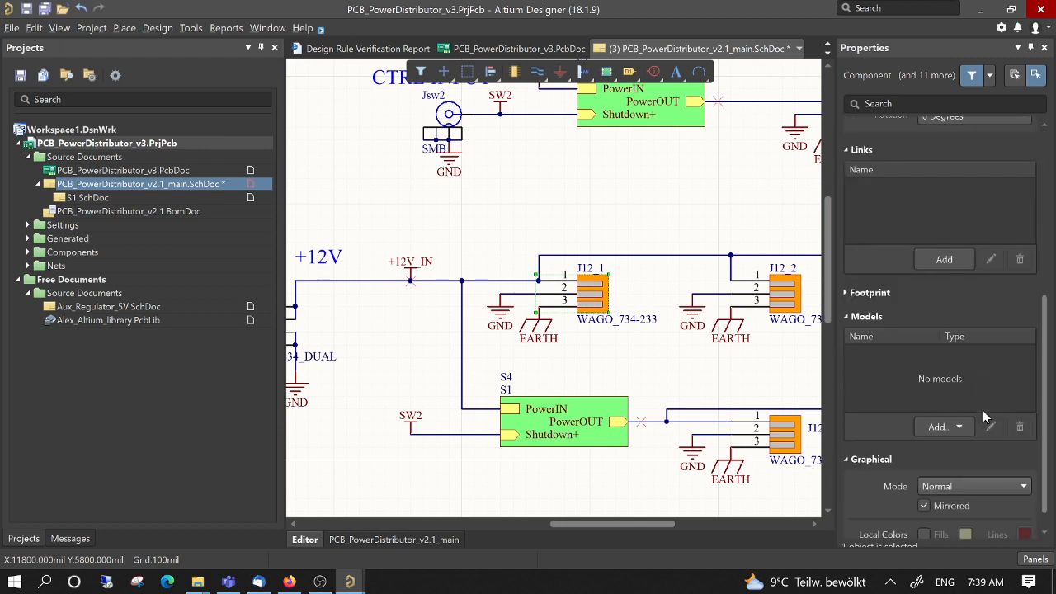
pyautogui.click(869, 270)
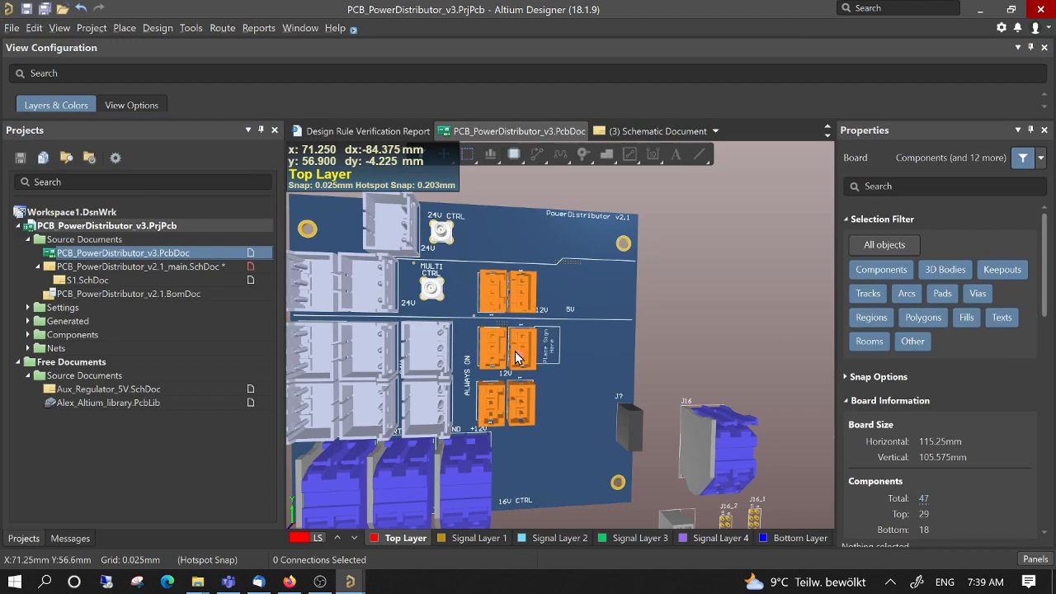
# Step: Inspect the J12_3 WAGO 734-233 footprint on the board and bring up the panels list for the PCB panel
pyautogui.click(719, 538)
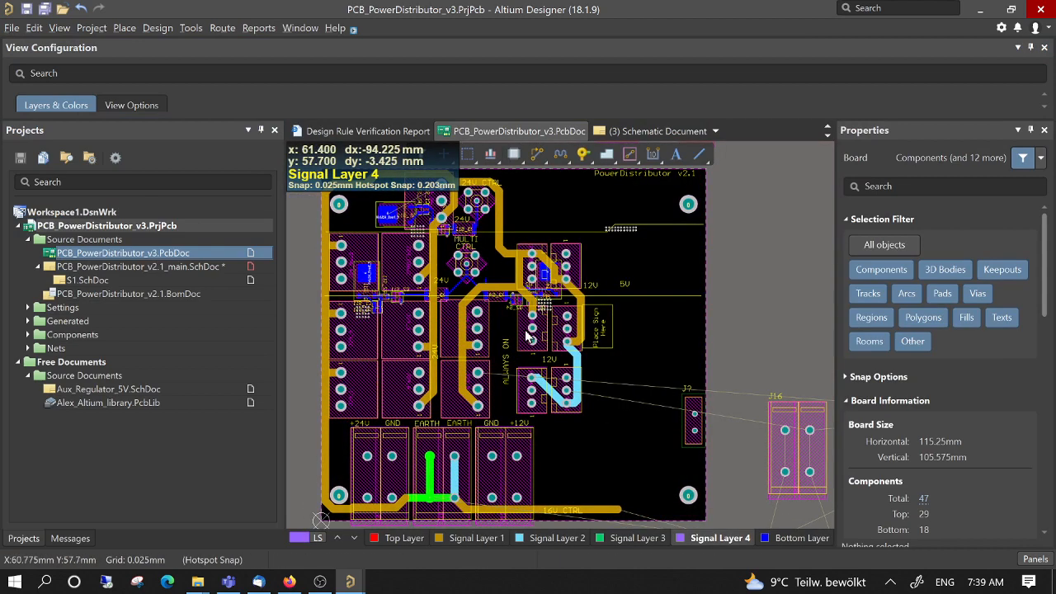
pyautogui.click(531, 338)
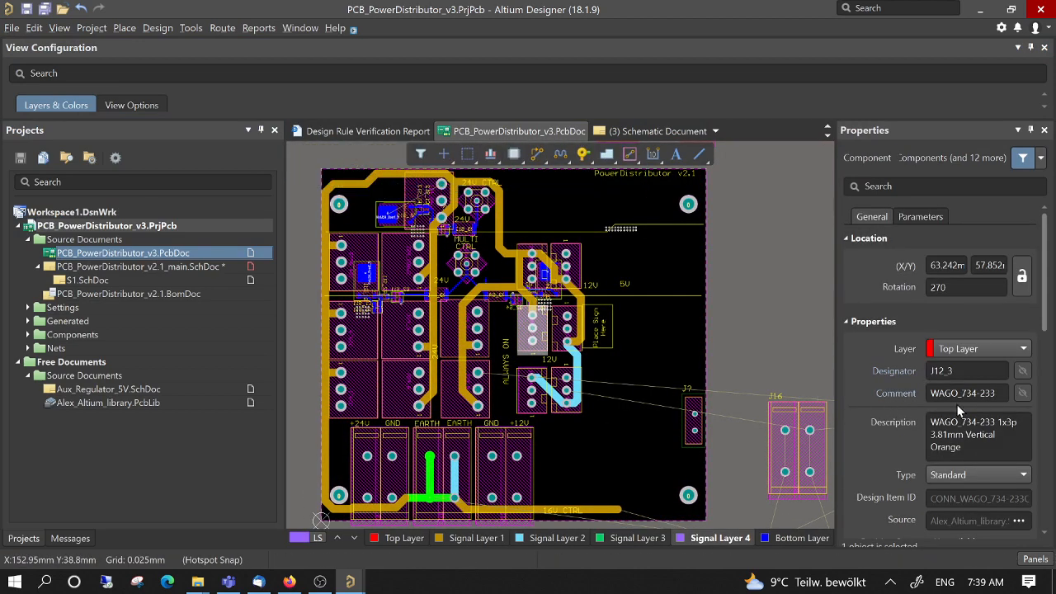
pyautogui.scroll(-3)
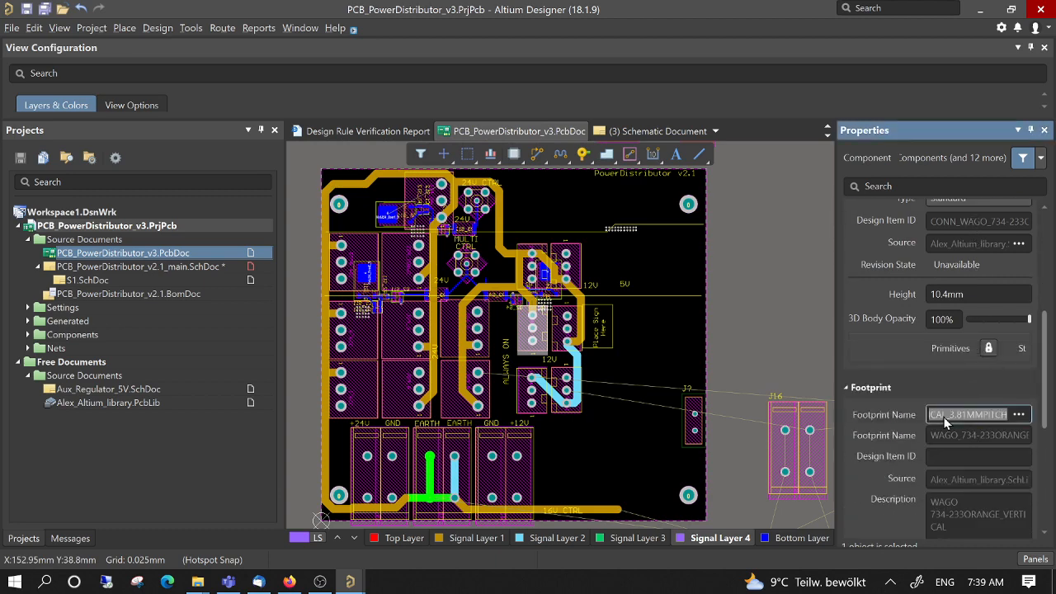
pyautogui.moveTo(647, 358)
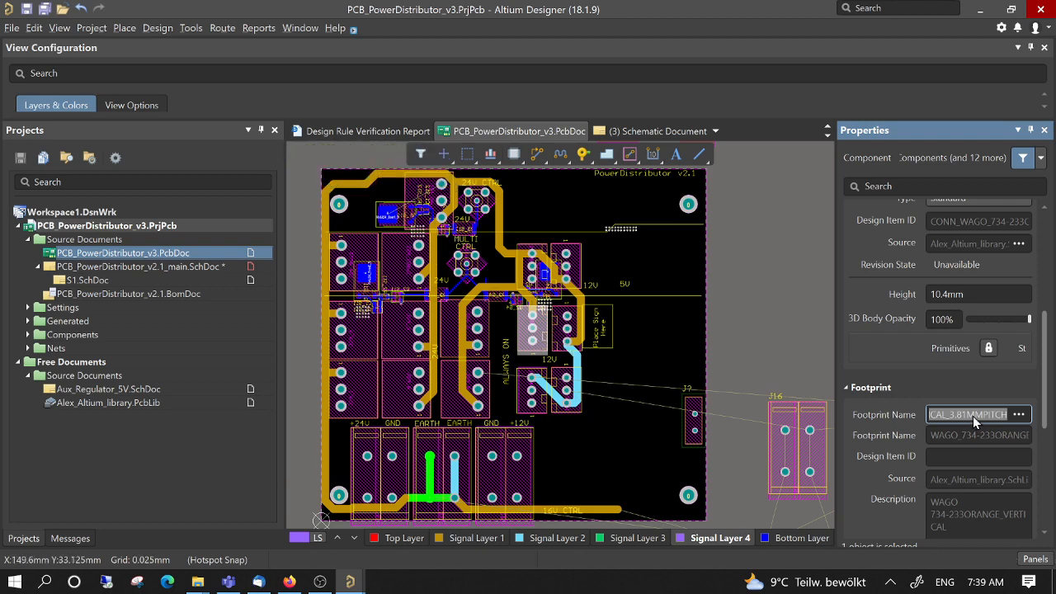
pyautogui.moveTo(901, 391)
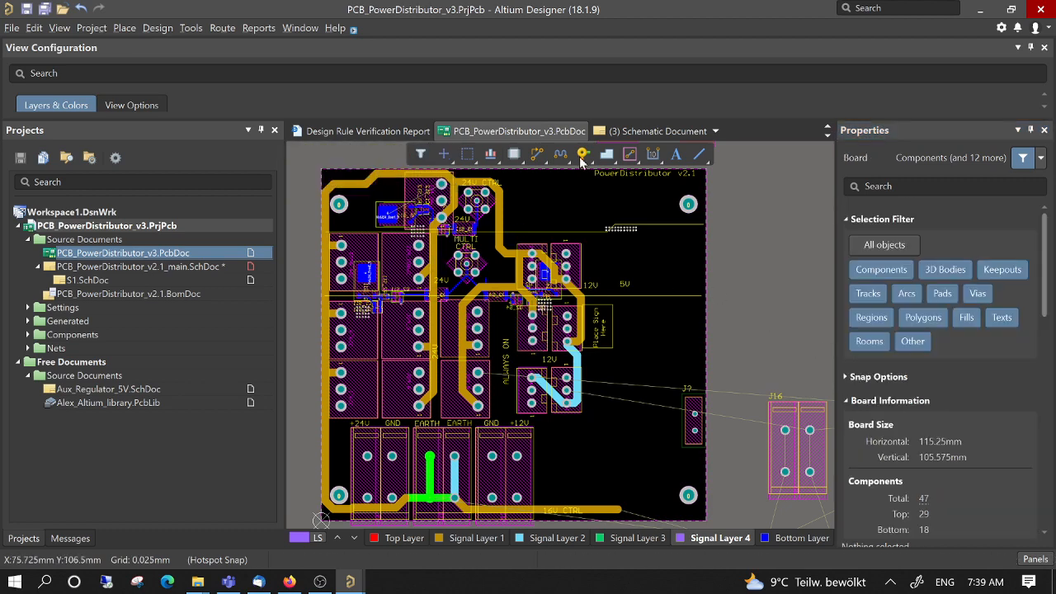
pyautogui.moveTo(822, 162)
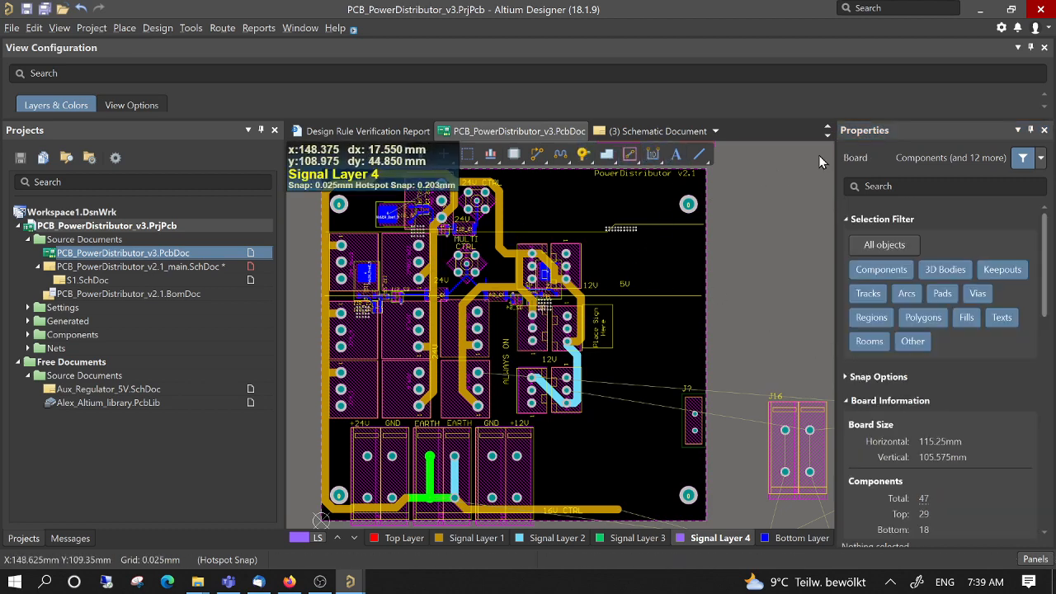
pyautogui.moveTo(400, 504)
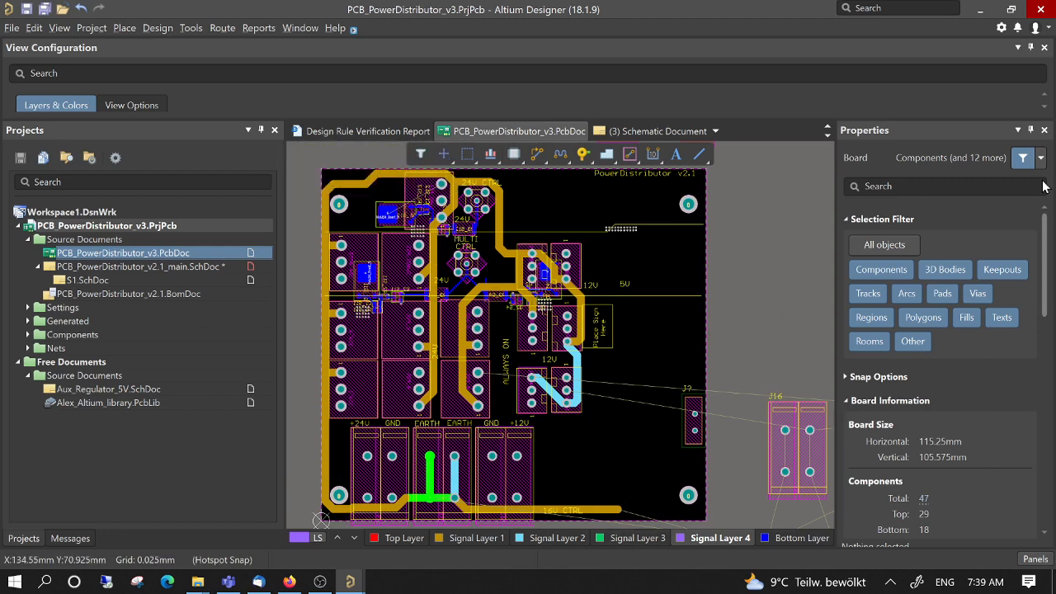
pyautogui.moveTo(899, 128)
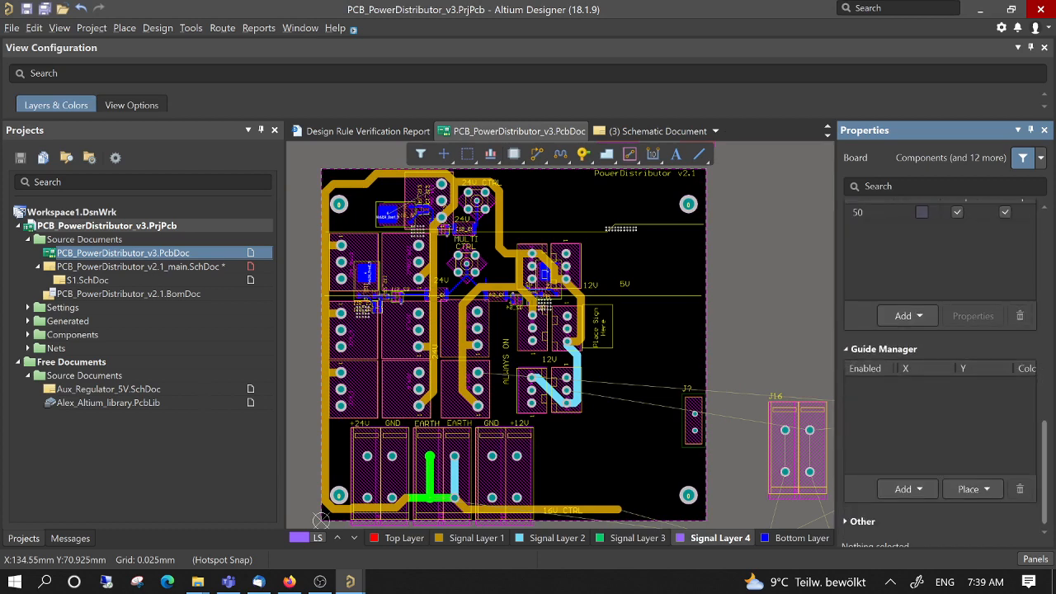
pyautogui.click(1036, 559)
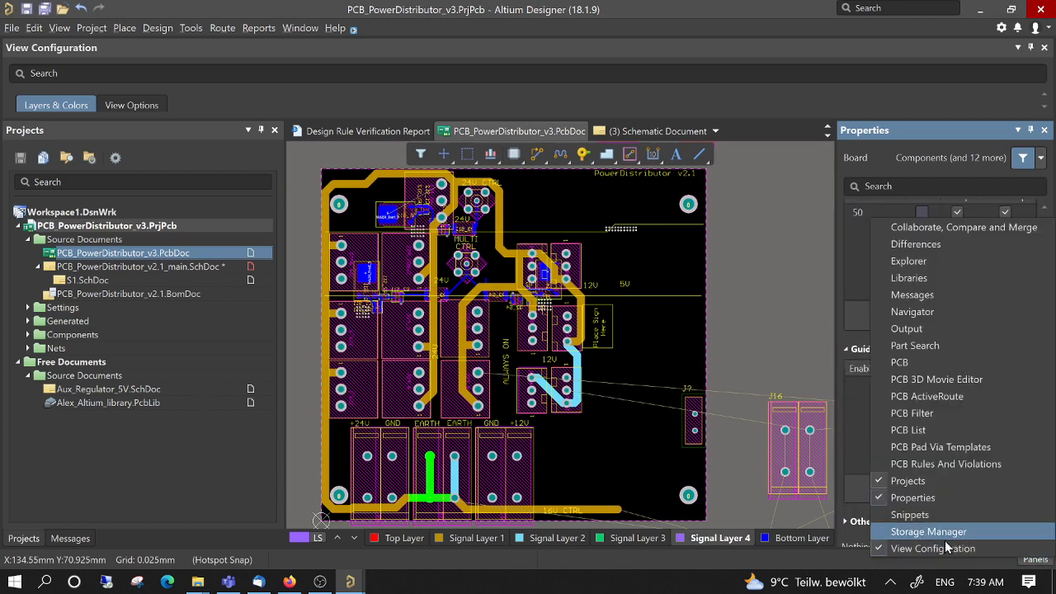
pyautogui.moveTo(928, 413)
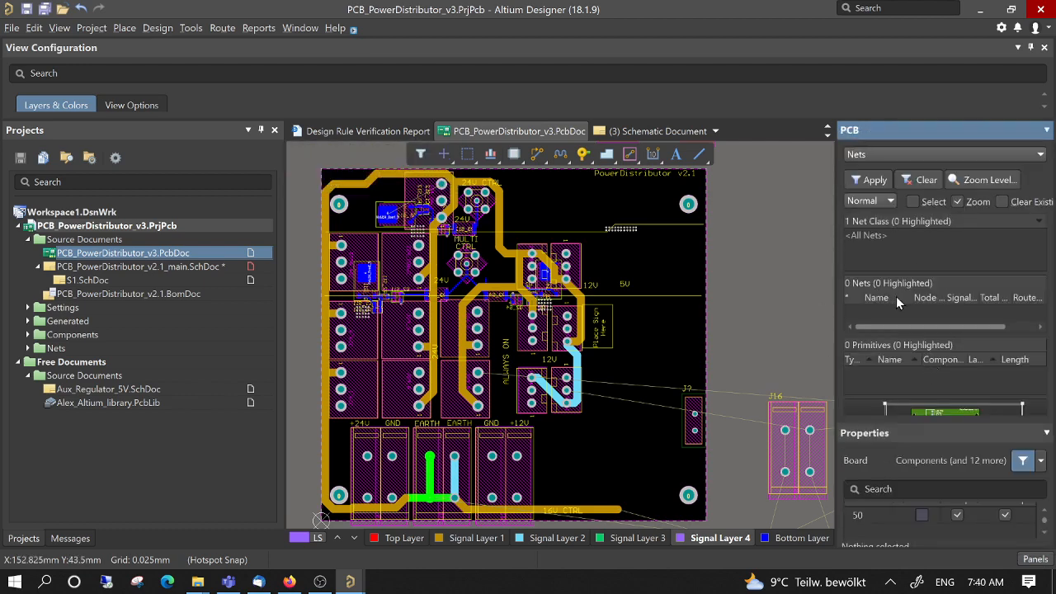
pyautogui.moveTo(719, 128)
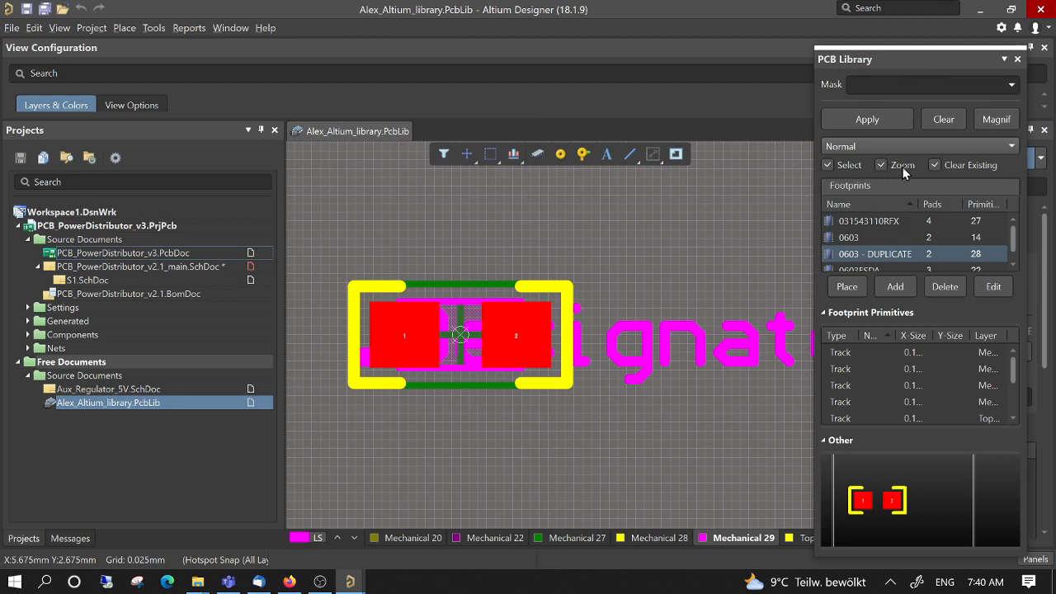
pyautogui.moveTo(881, 142)
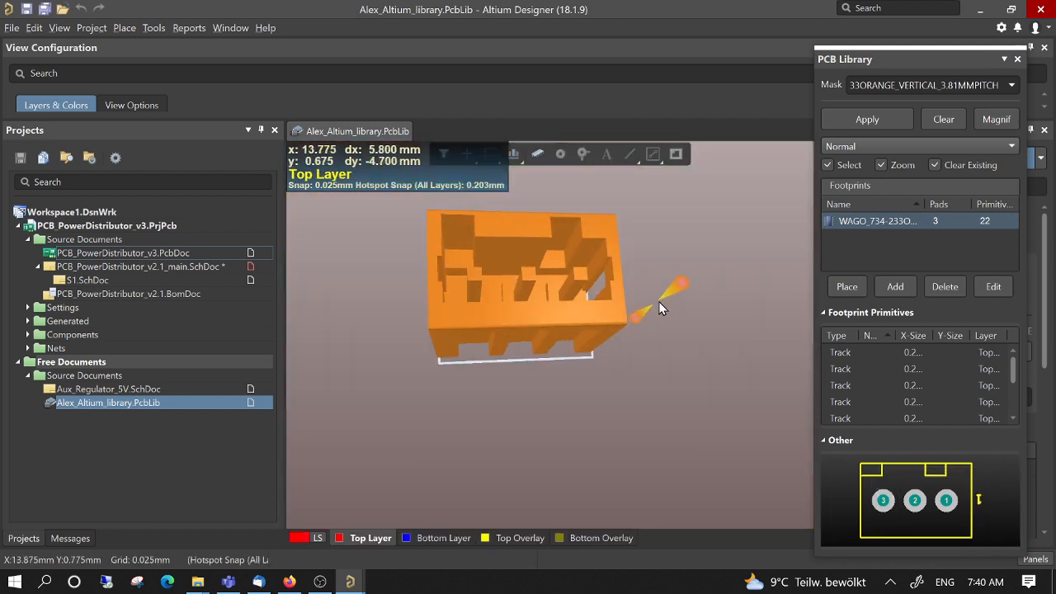
pyautogui.moveTo(702, 287)
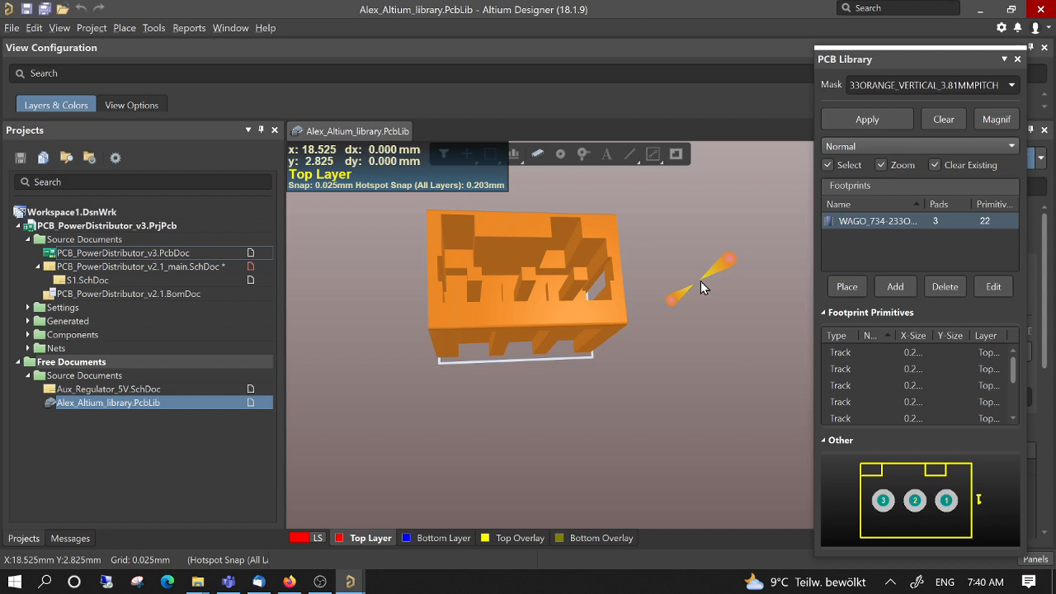
pyautogui.moveTo(843, 221)
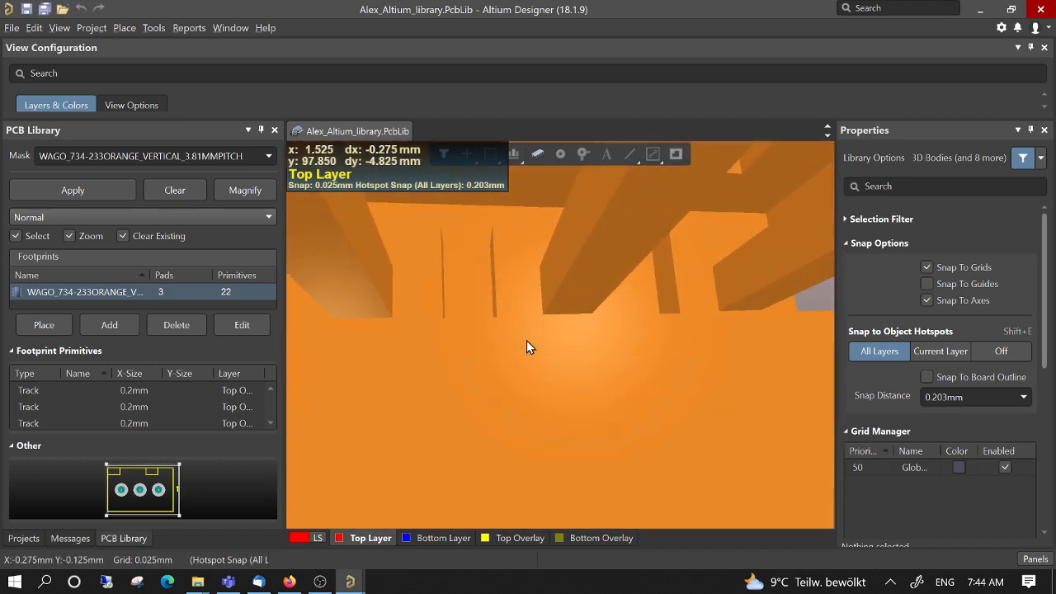
# Step: Scroll the 3D view of the WAGO_734-233ORANGE_VERTICAL header body
pyautogui.scroll(-3)
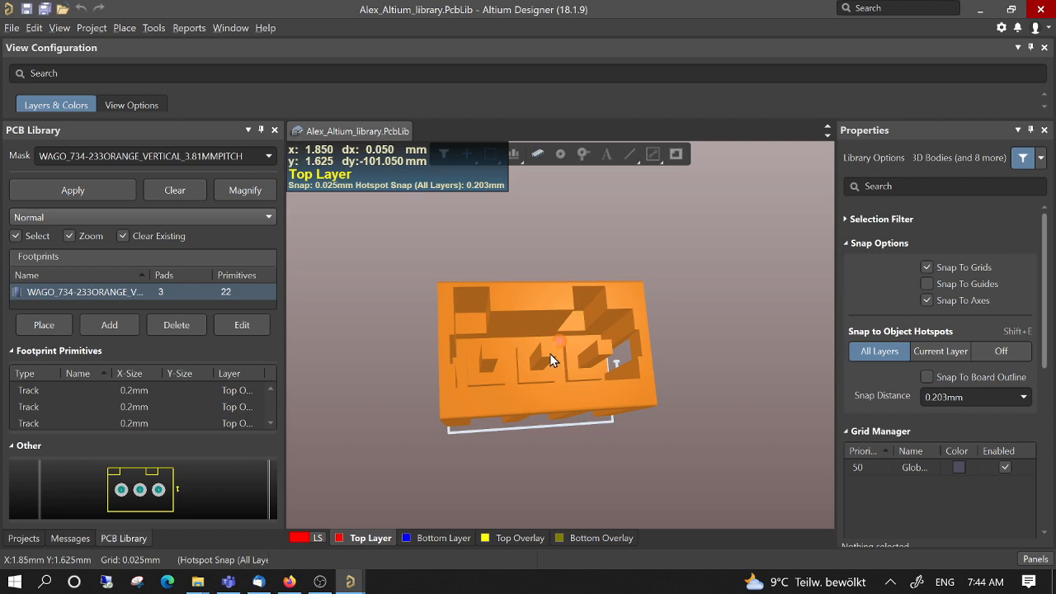
# Step: Place a new 3D Body set to Generic with Embed Model source and browse for the model file
pyautogui.click(124, 26)
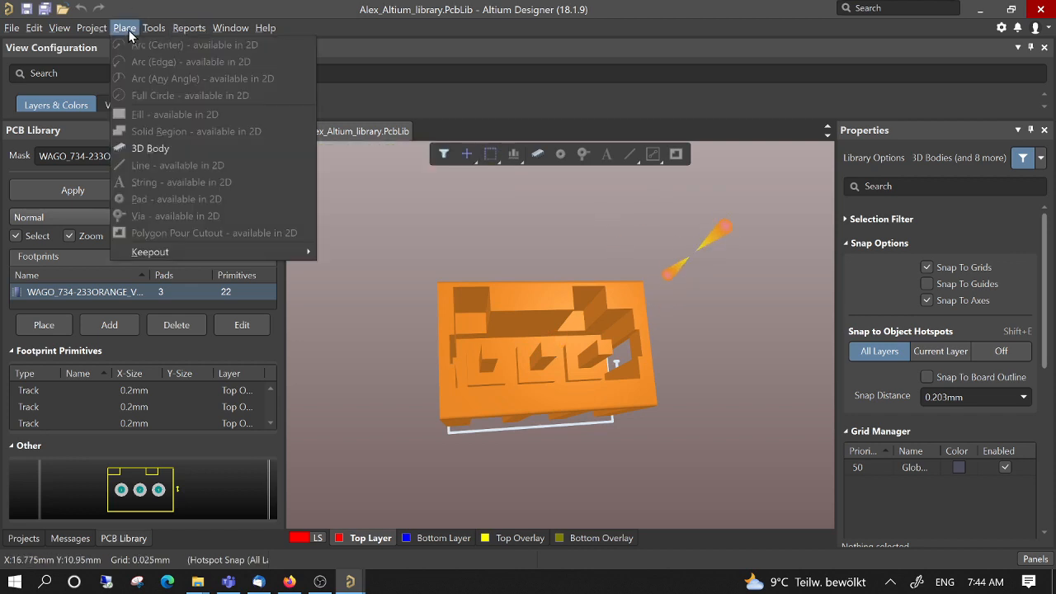
pyautogui.click(150, 148)
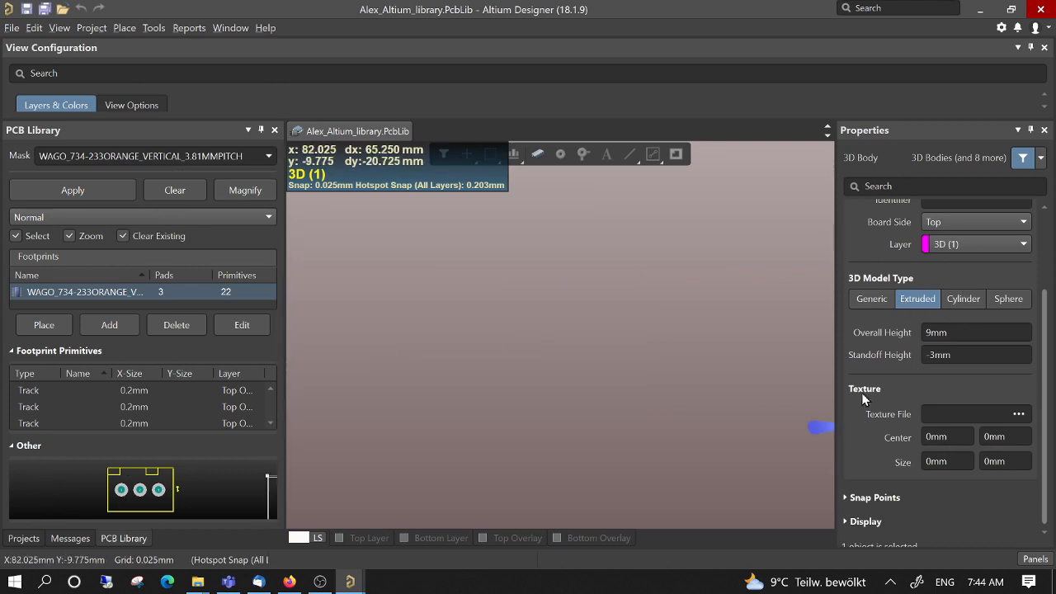
pyautogui.click(872, 299)
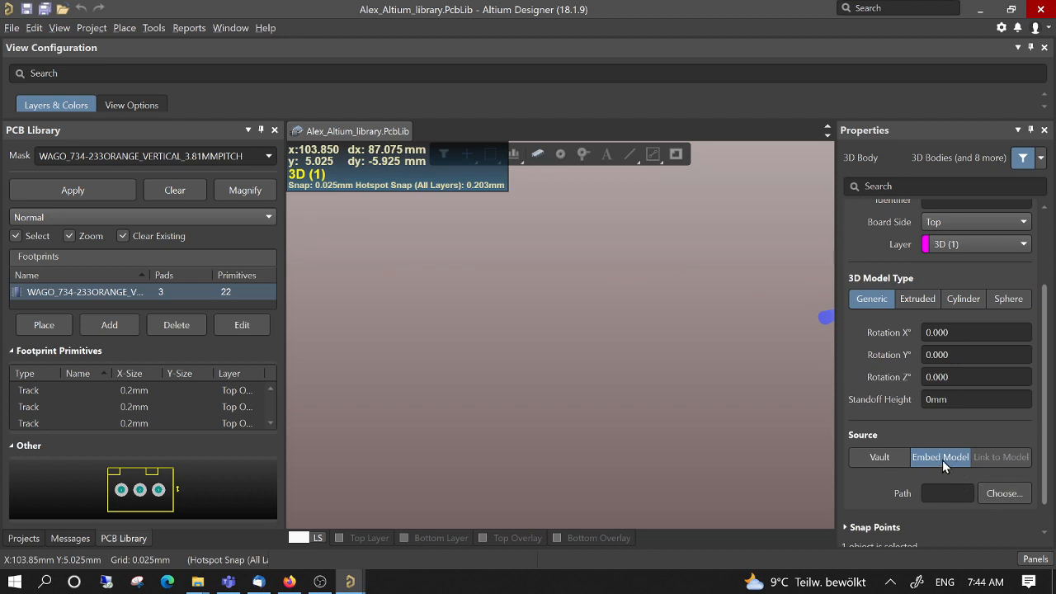
pyautogui.click(1003, 492)
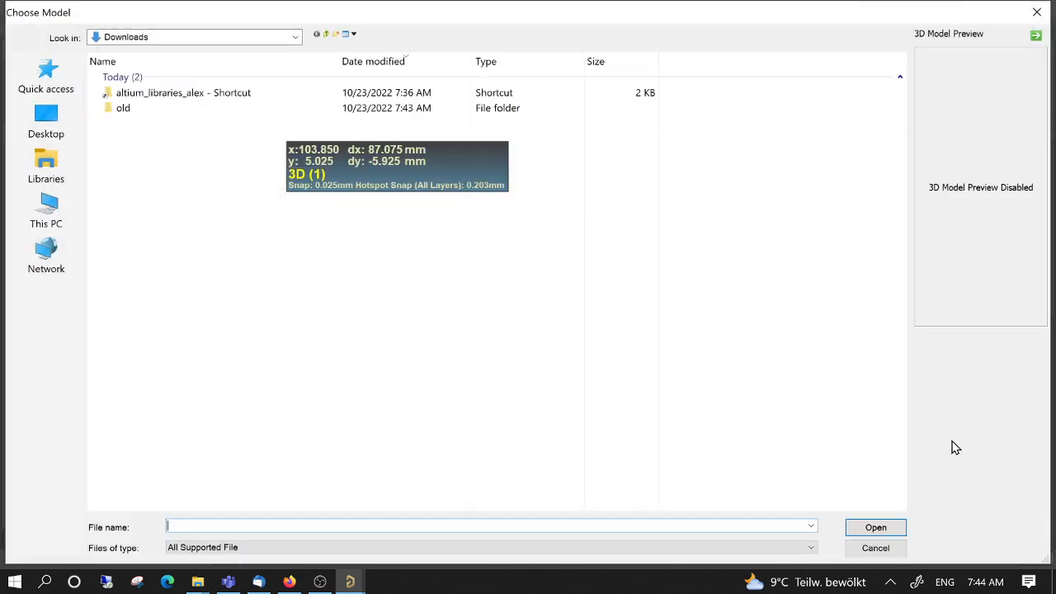
# Step: Load 734-203_037-000.stp from altium_libraries_alex > ALTIUM as the body's model
pyautogui.doubleClick(183, 93)
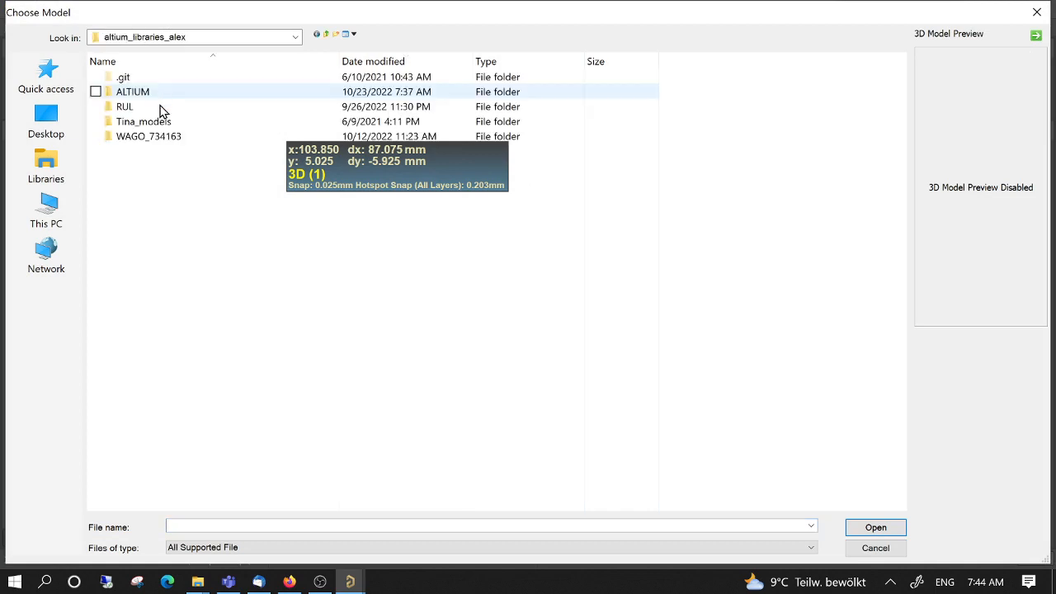
pyautogui.doubleClick(132, 92)
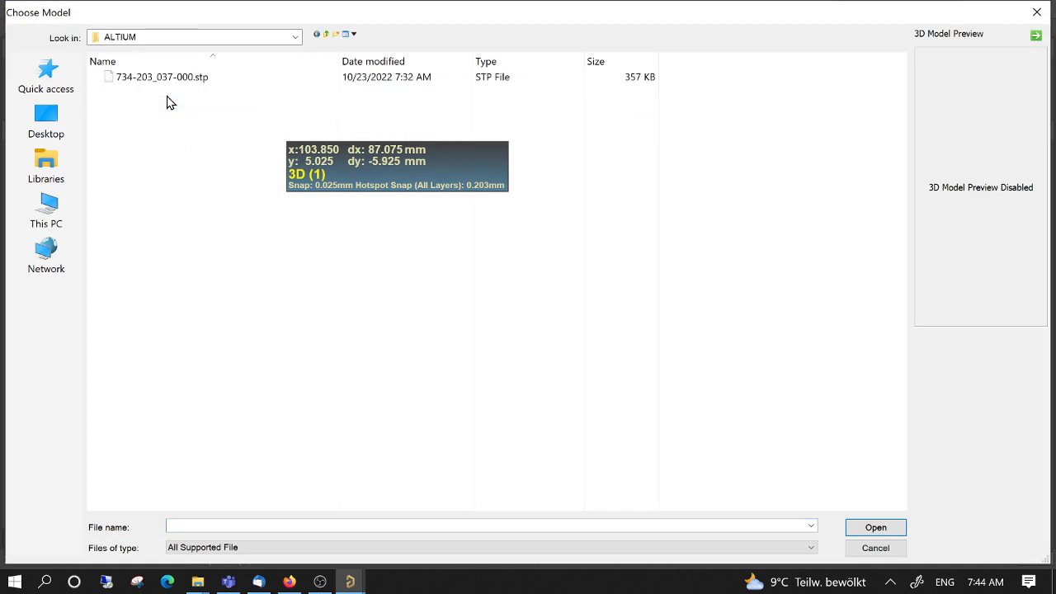
pyautogui.click(161, 78)
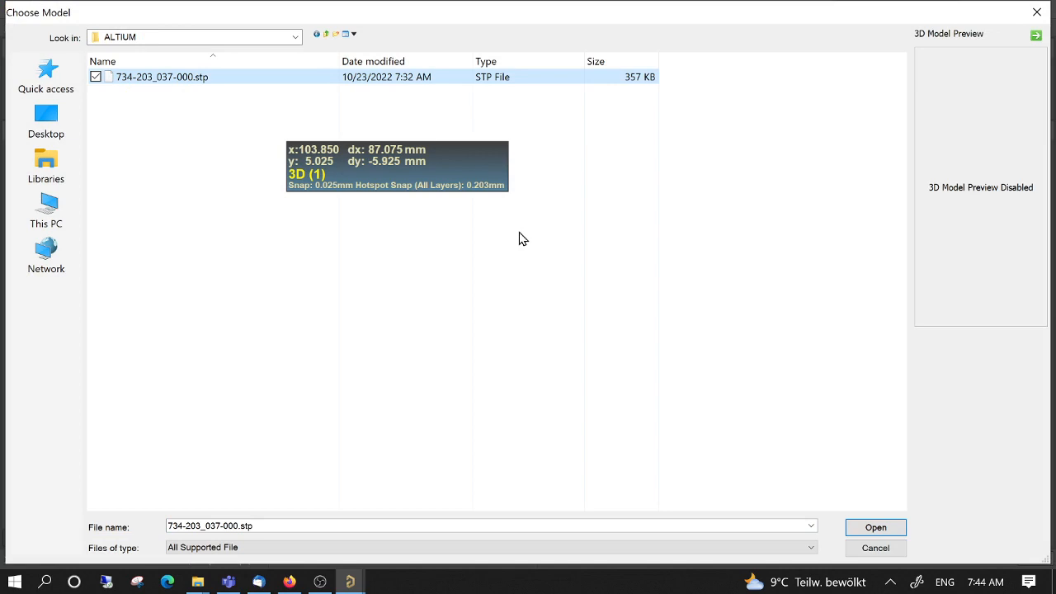
pyautogui.moveTo(874, 528)
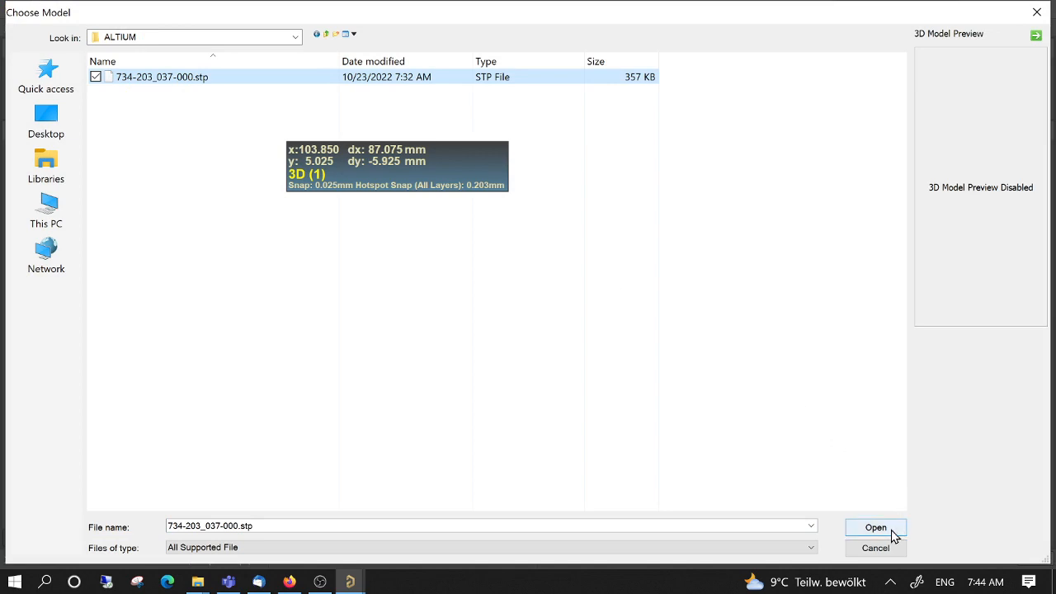
pyautogui.click(874, 528)
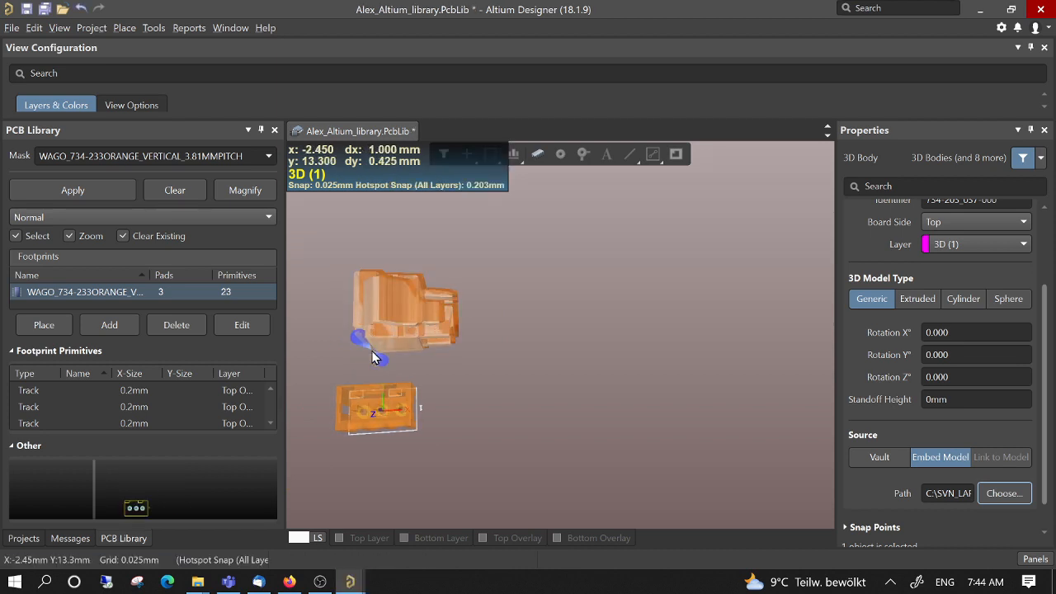
# Step: Place the plug body beside the header and select it for editing
pyautogui.moveTo(377, 341); pyautogui.dragTo(535, 347)
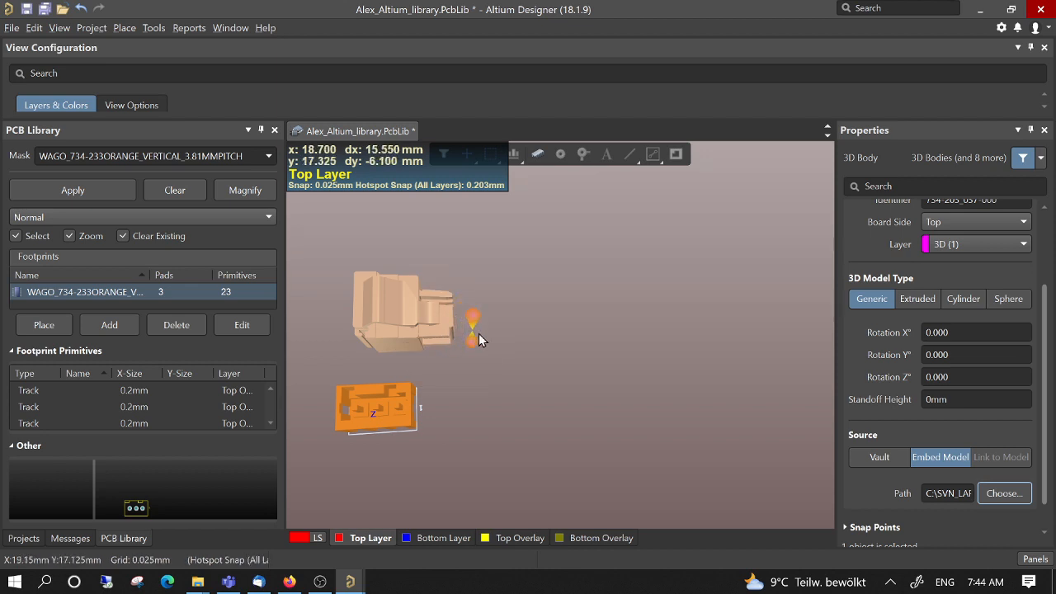
pyautogui.tripleClick(976, 331)
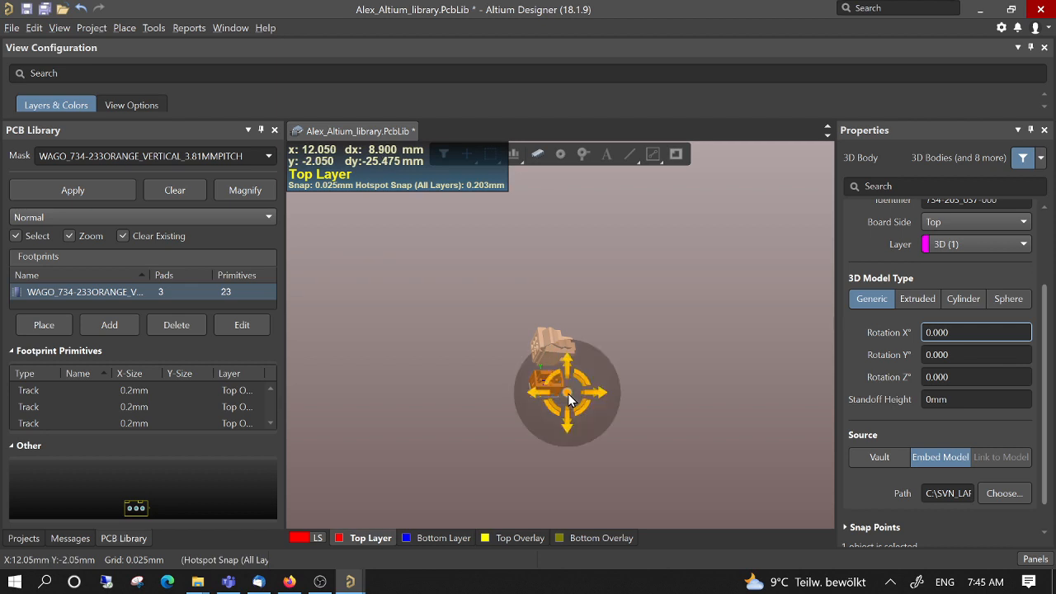
pyautogui.moveTo(568, 387); pyautogui.dragTo(446, 383)
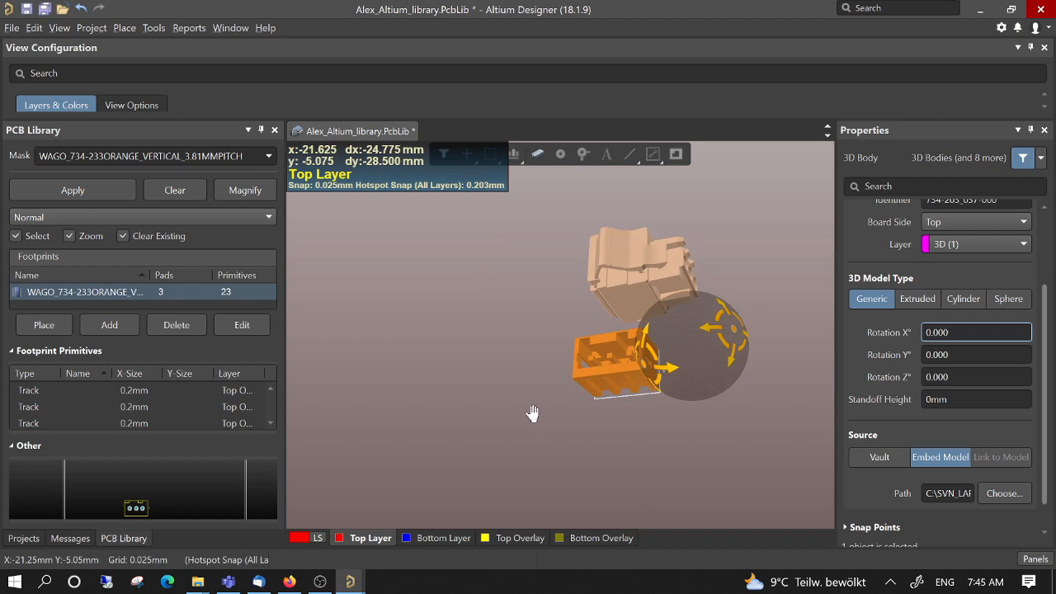
# Step: Rotate the plug body 90° about the Y axis so it sits against the header
pyautogui.moveTo(531, 412); pyautogui.dragTo(635, 367)
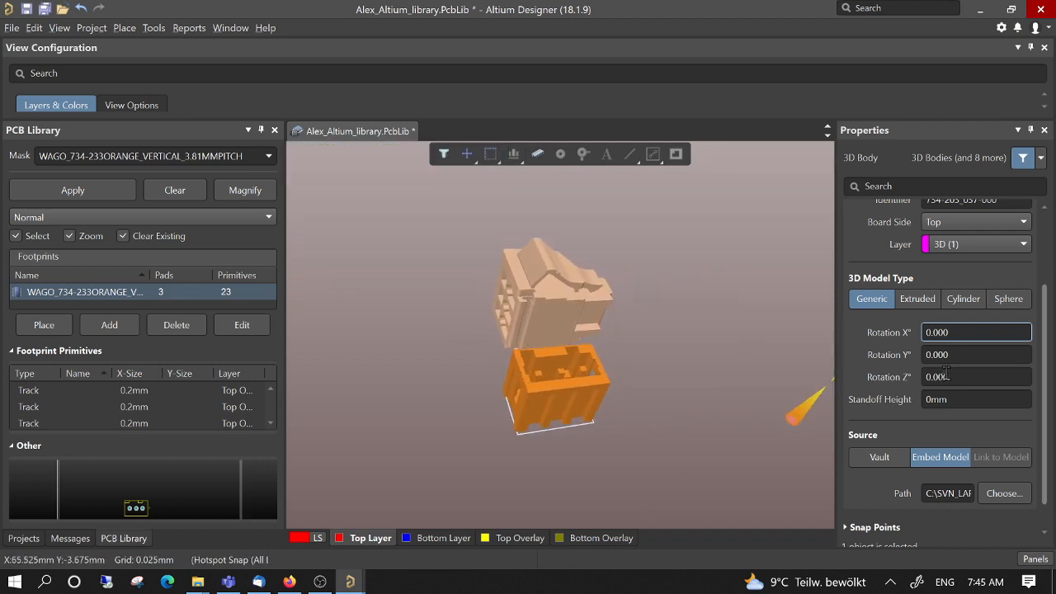
pyautogui.click(976, 353)
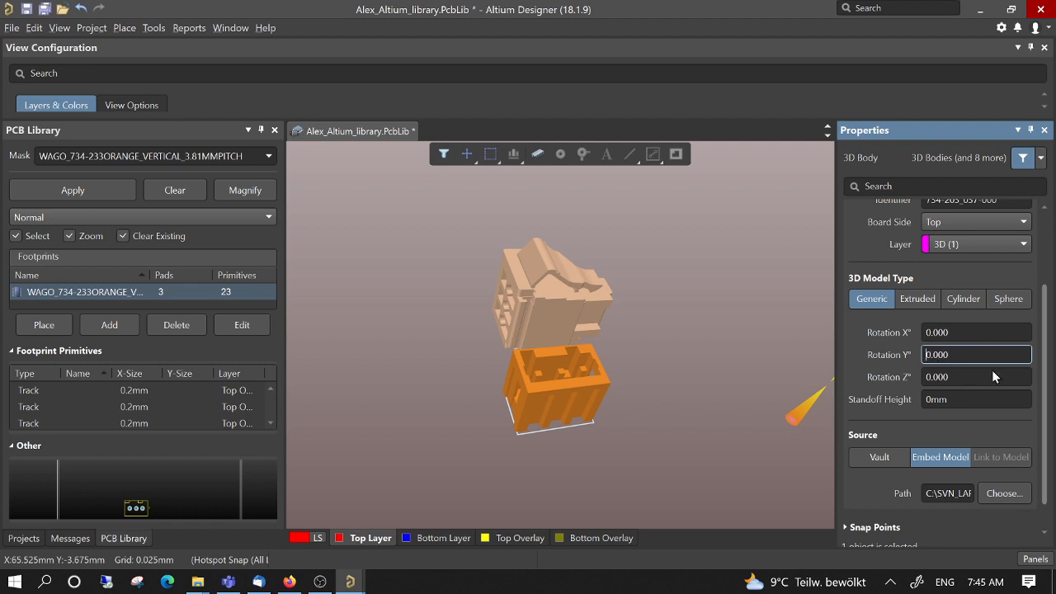
pyautogui.write('900.000')
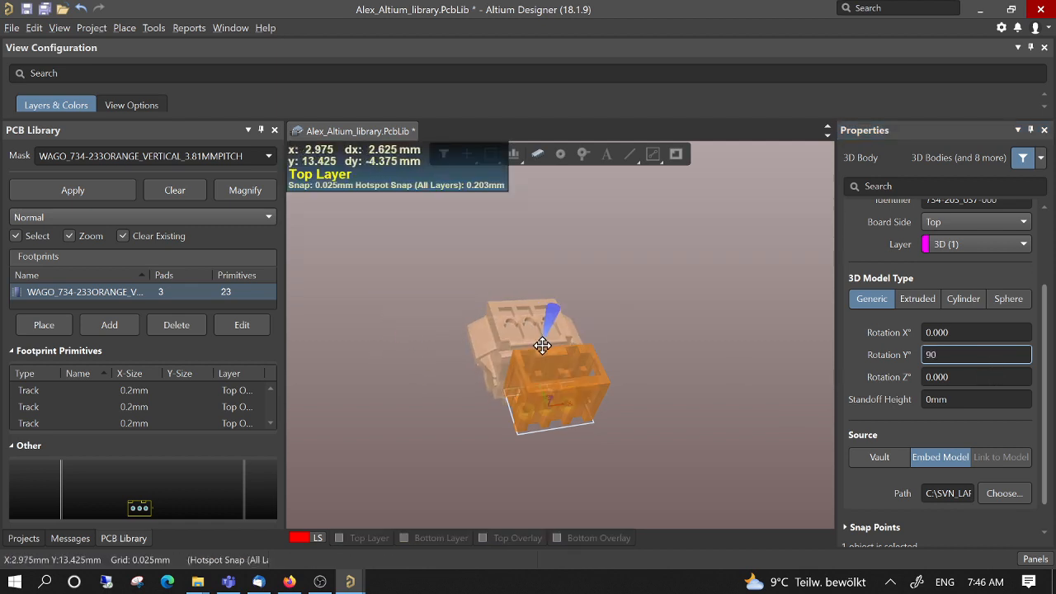
pyautogui.moveTo(543, 345); pyautogui.dragTo(551, 284)
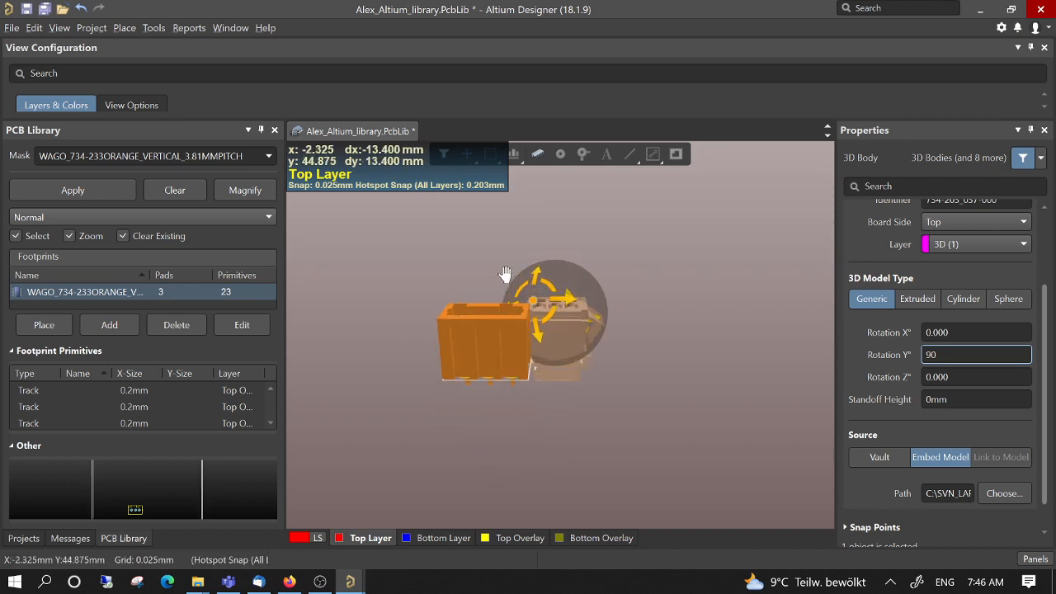
# Step: Inspect the rotated plug and header from several sides, then reselect the plug body
pyautogui.moveTo(505, 274); pyautogui.dragTo(568, 337)
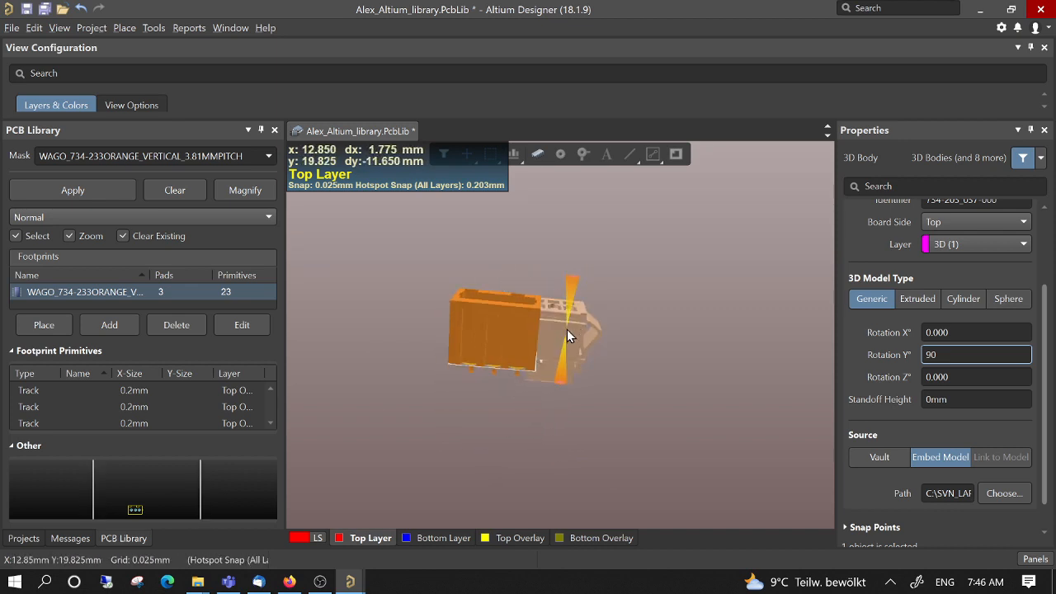
pyautogui.moveTo(568, 335); pyautogui.dragTo(439, 341)
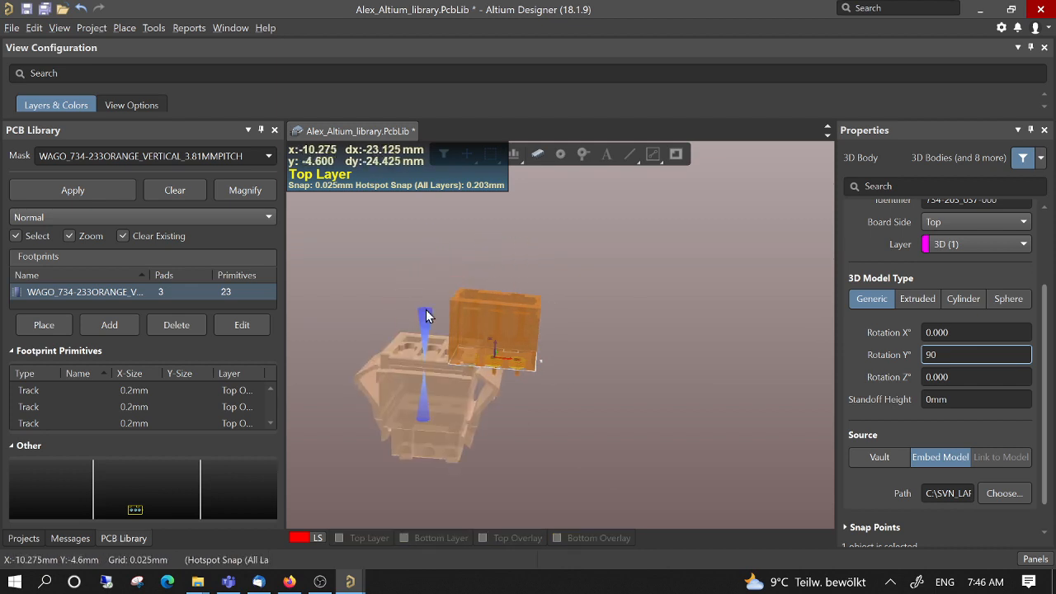
pyautogui.moveTo(427, 316); pyautogui.dragTo(568, 332)
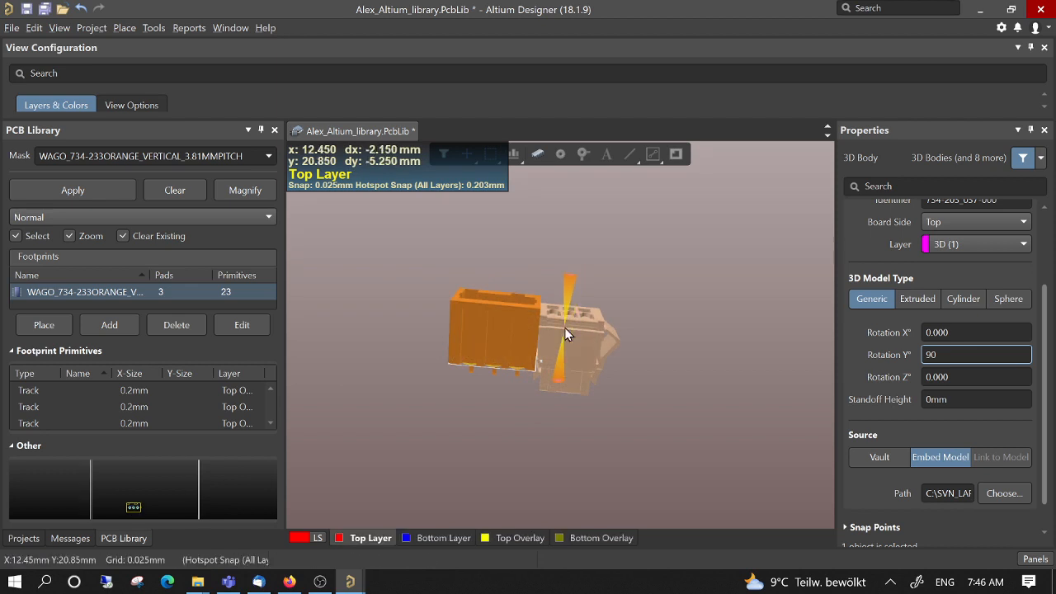
pyautogui.moveTo(565, 333); pyautogui.dragTo(531, 251)
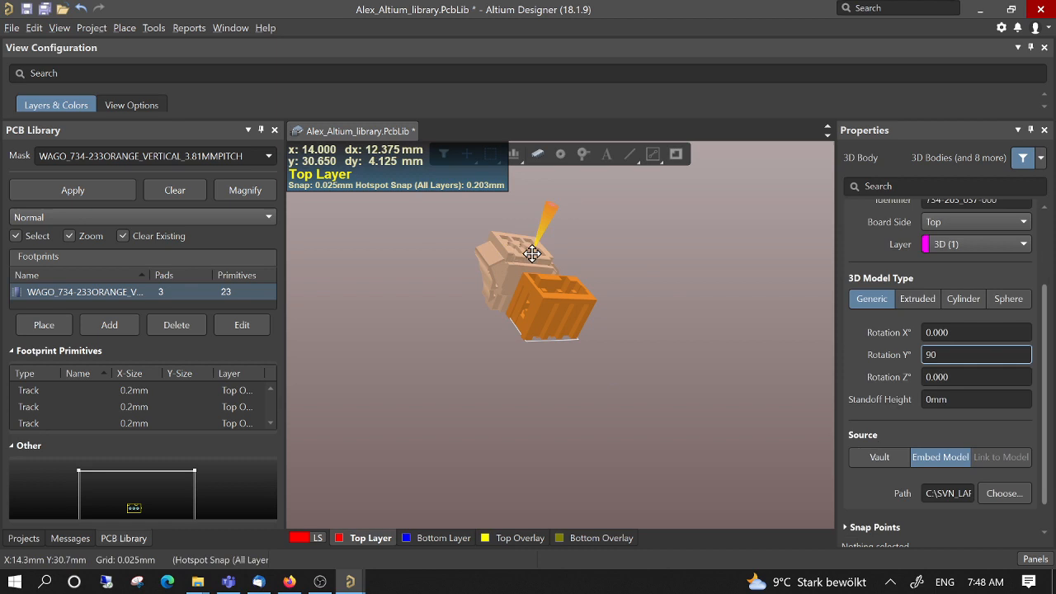
pyautogui.click(525, 249)
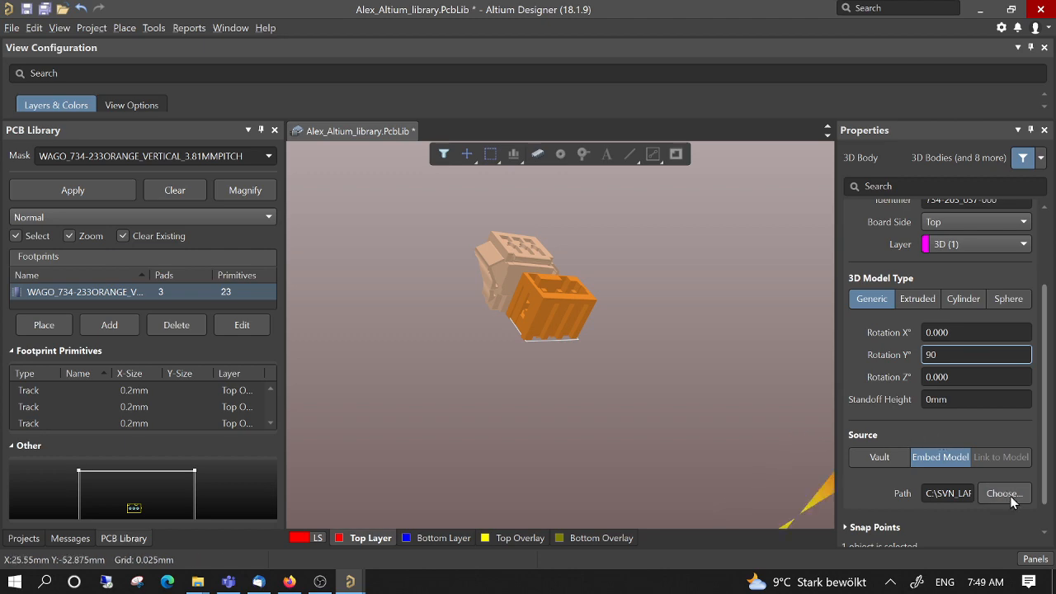
# Step: Choose 734-203_037-000_ok.stp as the plug body's embedded model, twice over
pyautogui.click(1003, 492)
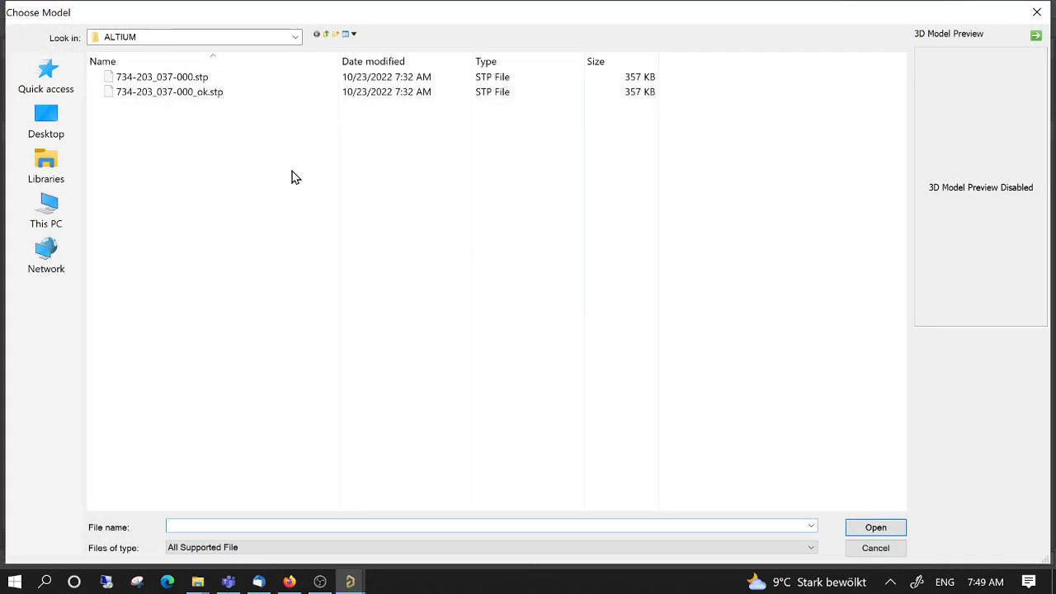
pyautogui.click(168, 92)
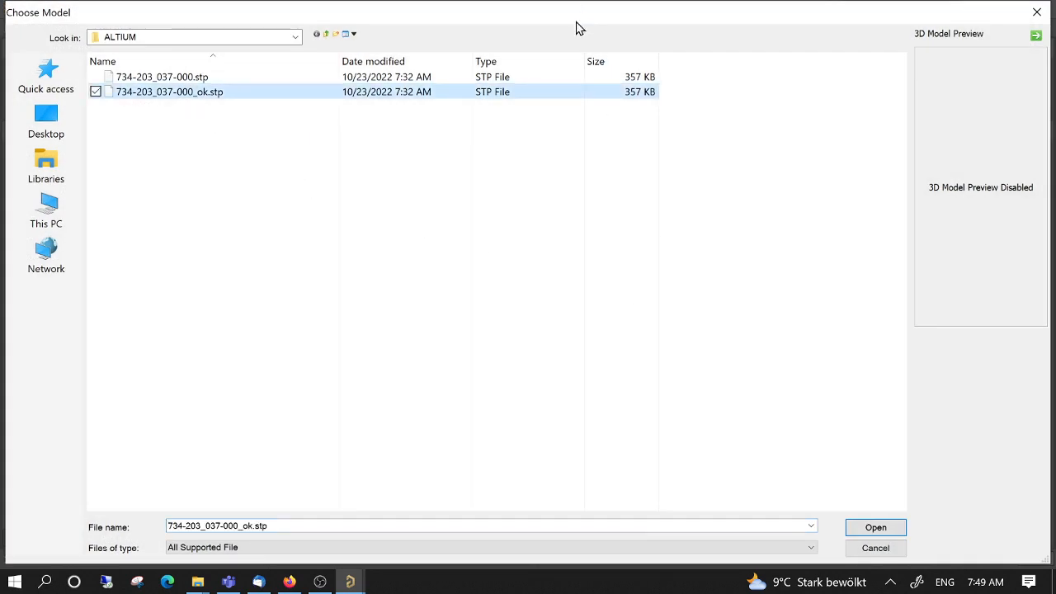
pyautogui.click(874, 528)
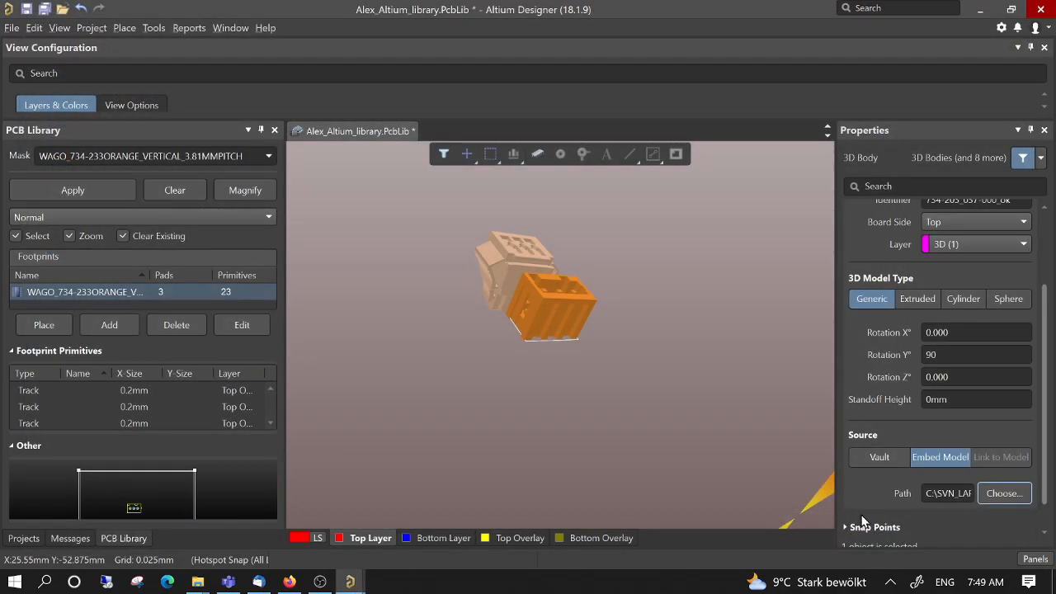
pyautogui.moveTo(586, 297)
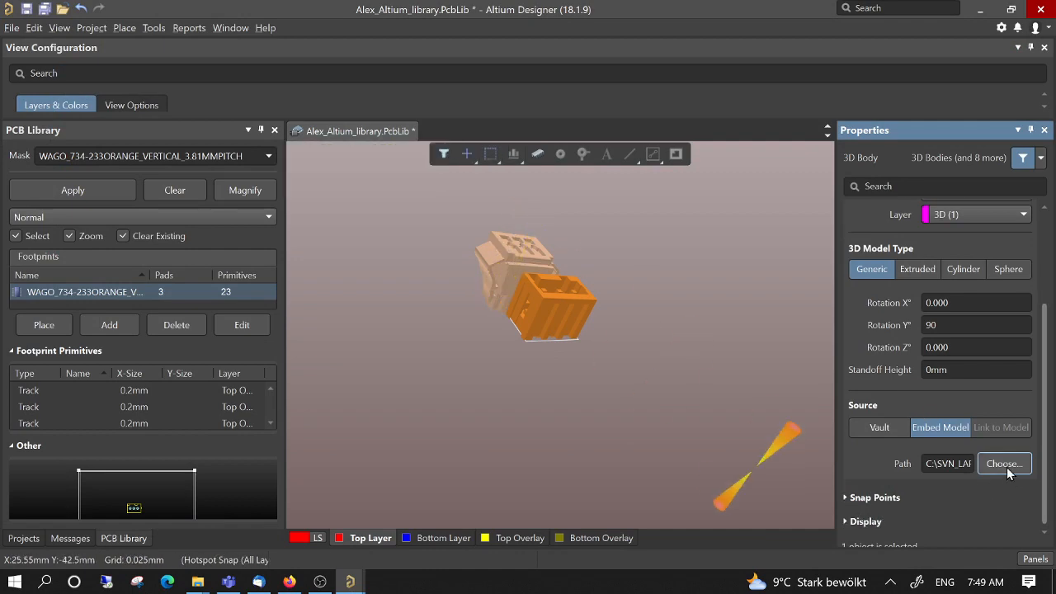
pyautogui.click(1004, 462)
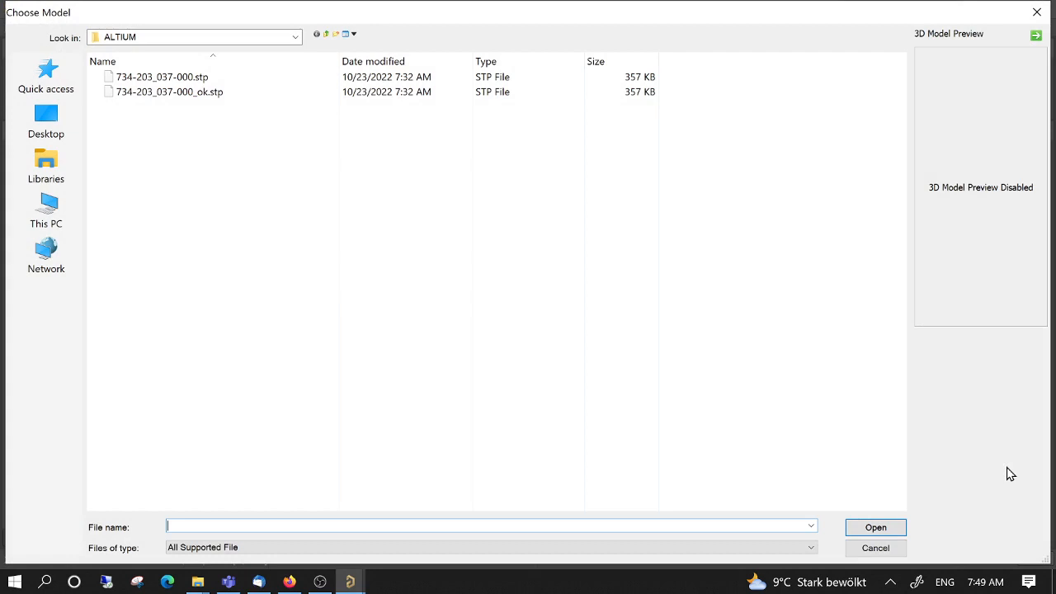
pyautogui.click(168, 93)
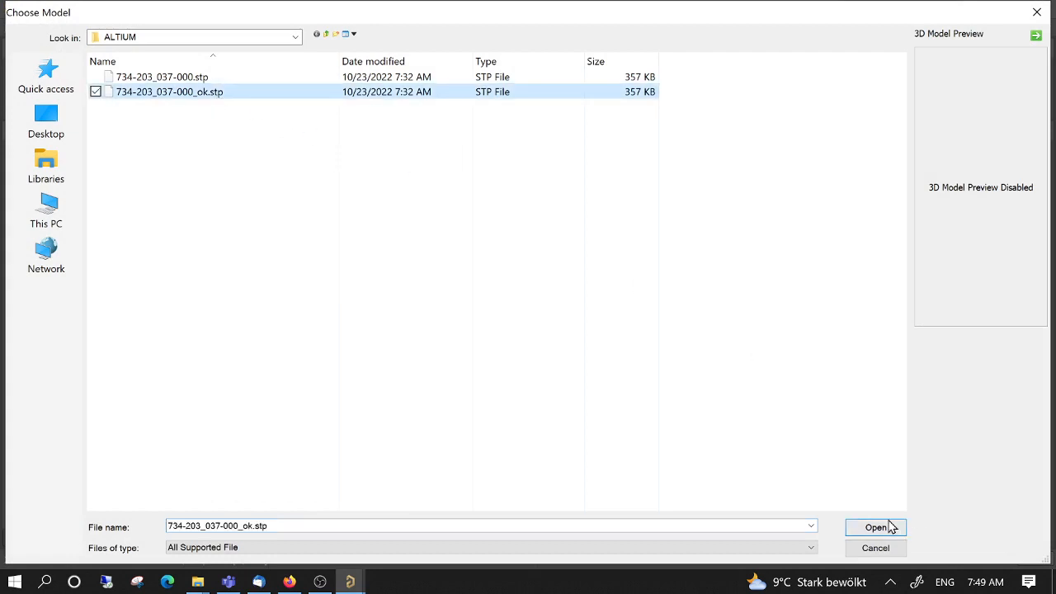
pyautogui.click(874, 528)
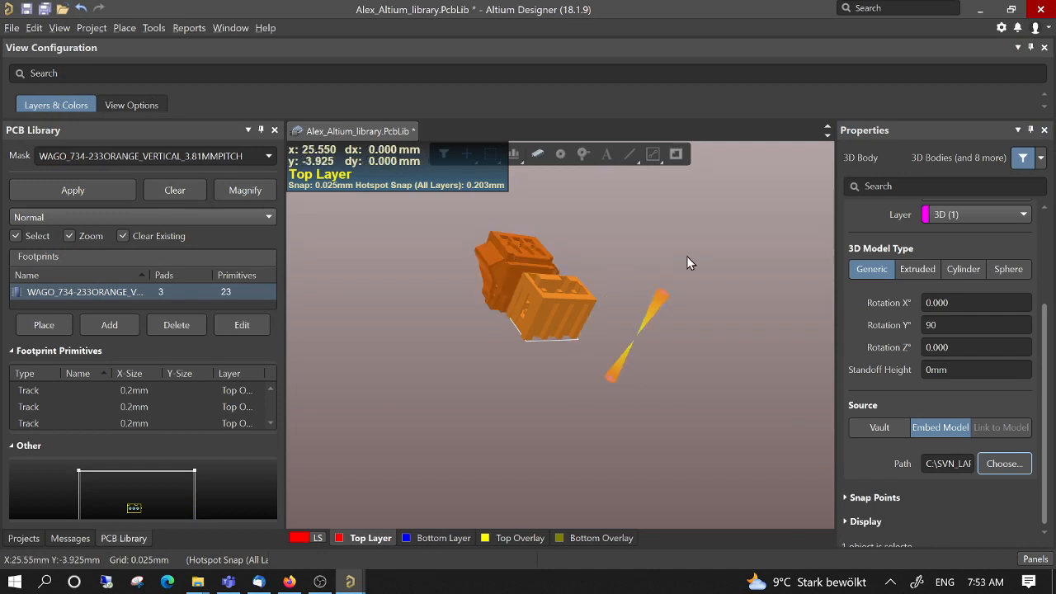
# Step: Place a new generic 3D body using the 734-203_037-000_ok.stp plug model
pyautogui.click(92, 27)
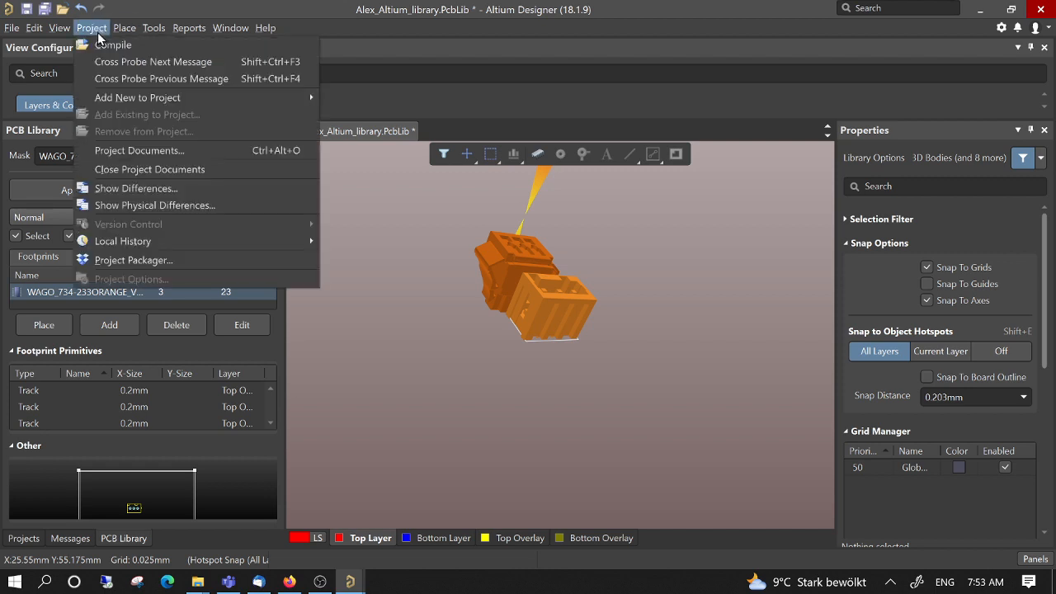
pyautogui.click(125, 26)
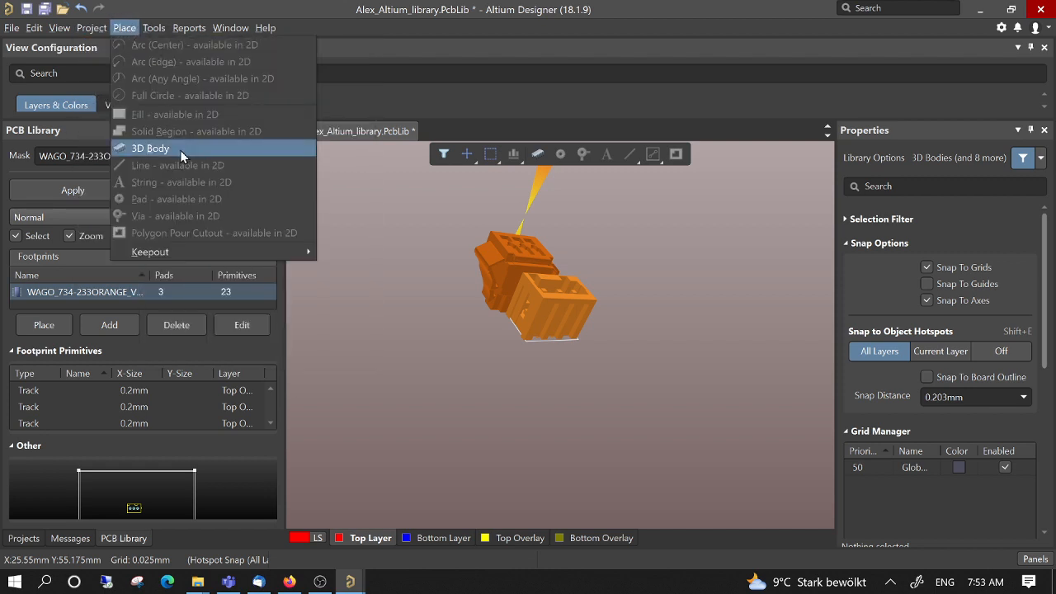
pyautogui.click(150, 148)
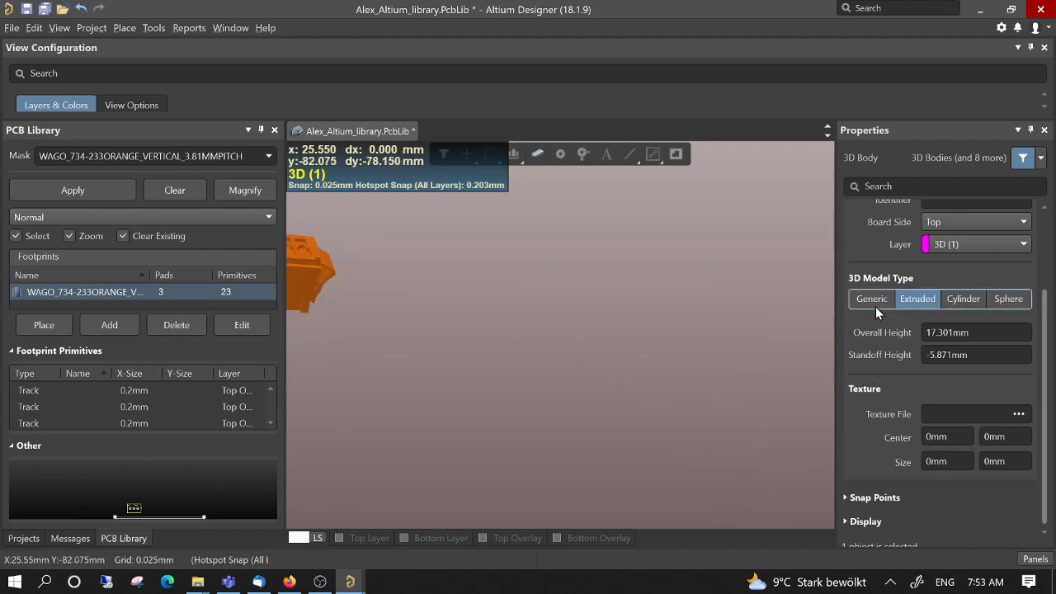
pyautogui.click(872, 299)
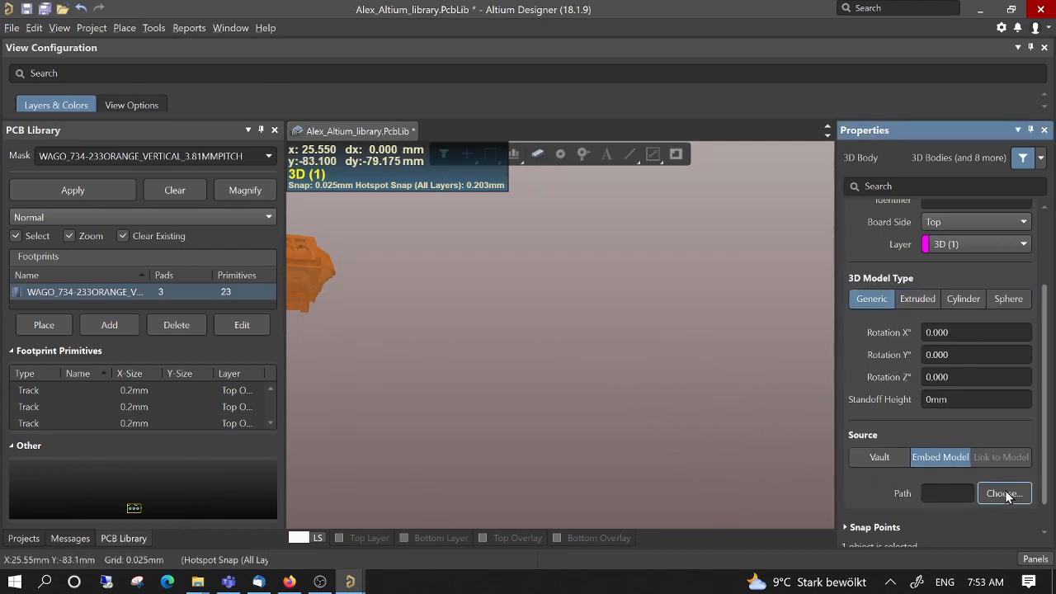
pyautogui.click(1003, 491)
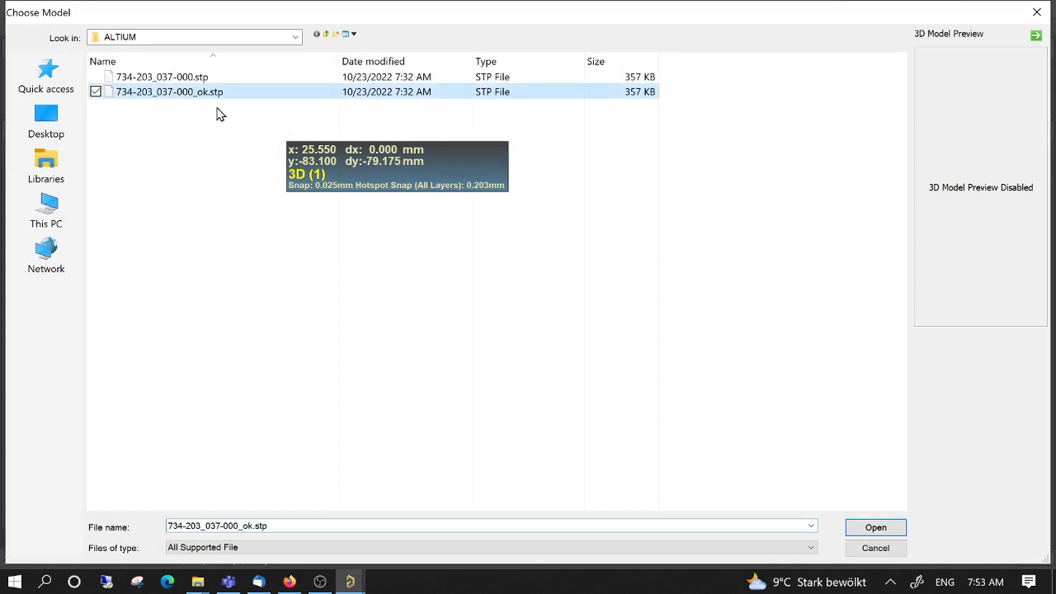
pyautogui.click(874, 528)
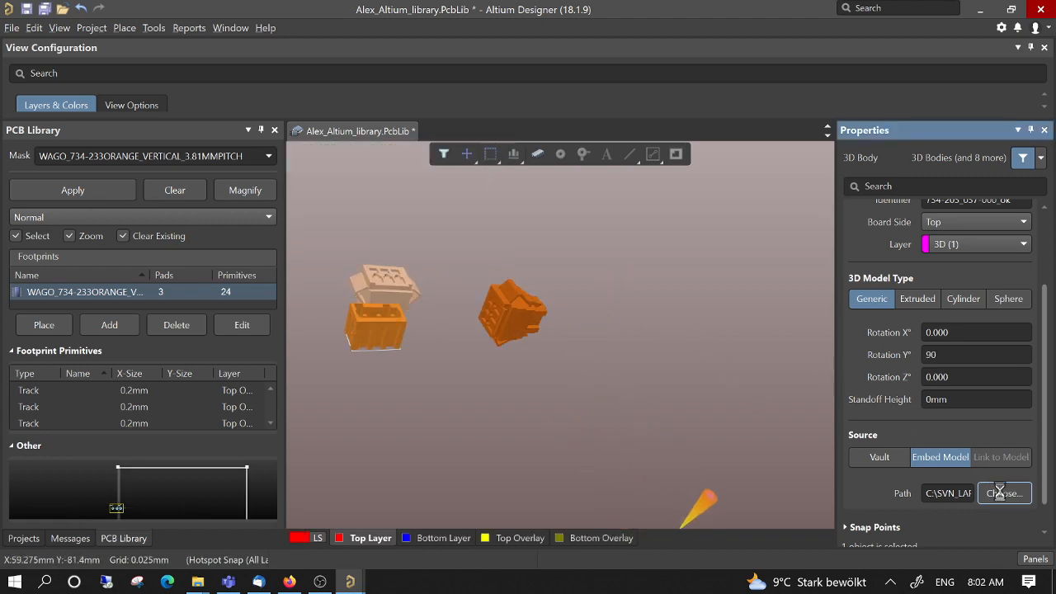
# Step: Choose the newer 734-203.stp as the plug body's model and check it beside the header
pyautogui.click(1003, 492)
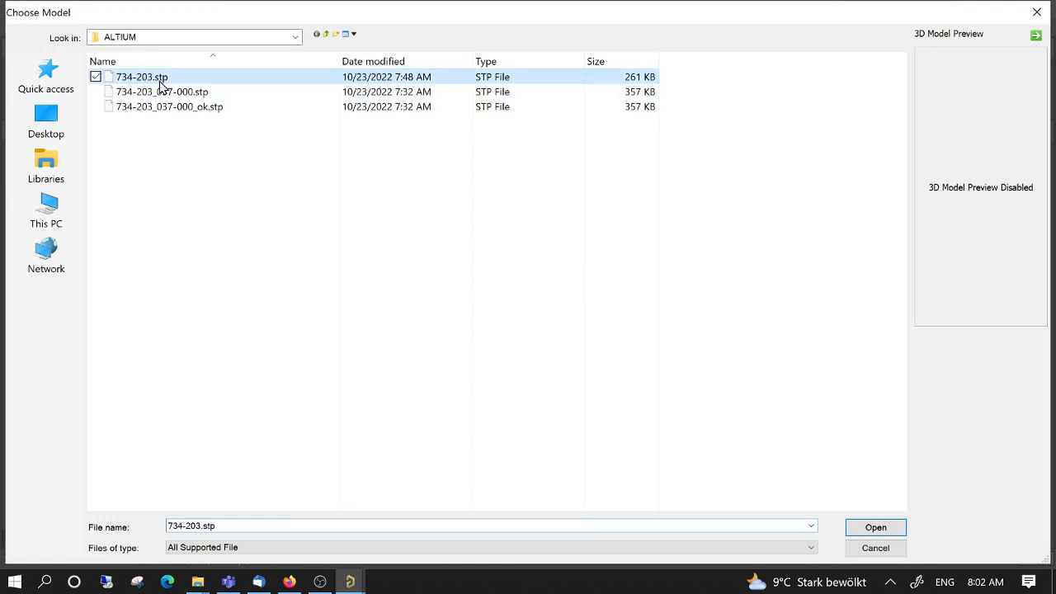
pyautogui.click(874, 528)
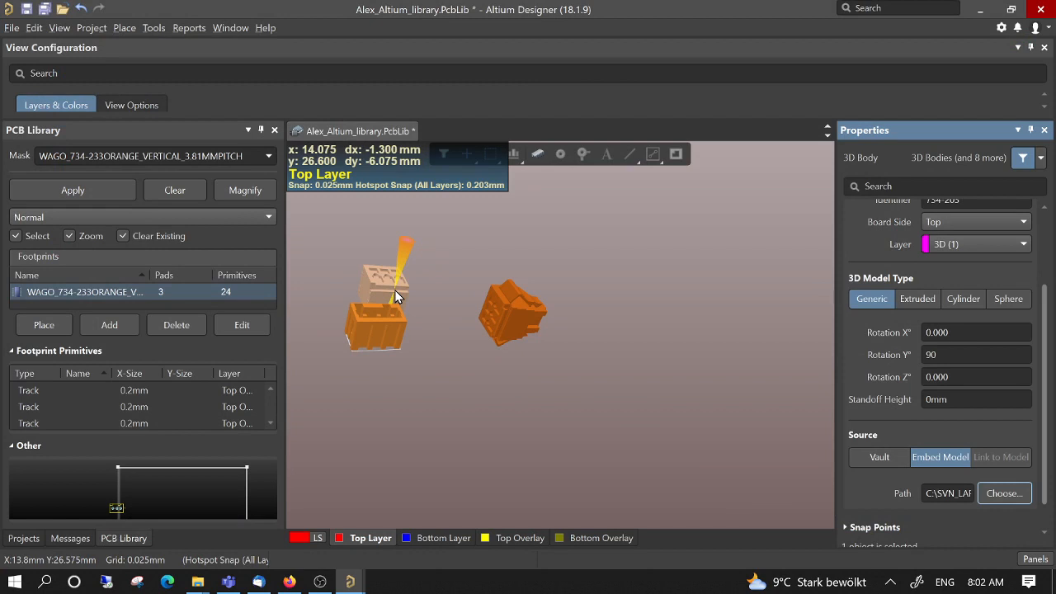
pyautogui.moveTo(396, 295); pyautogui.dragTo(643, 310)
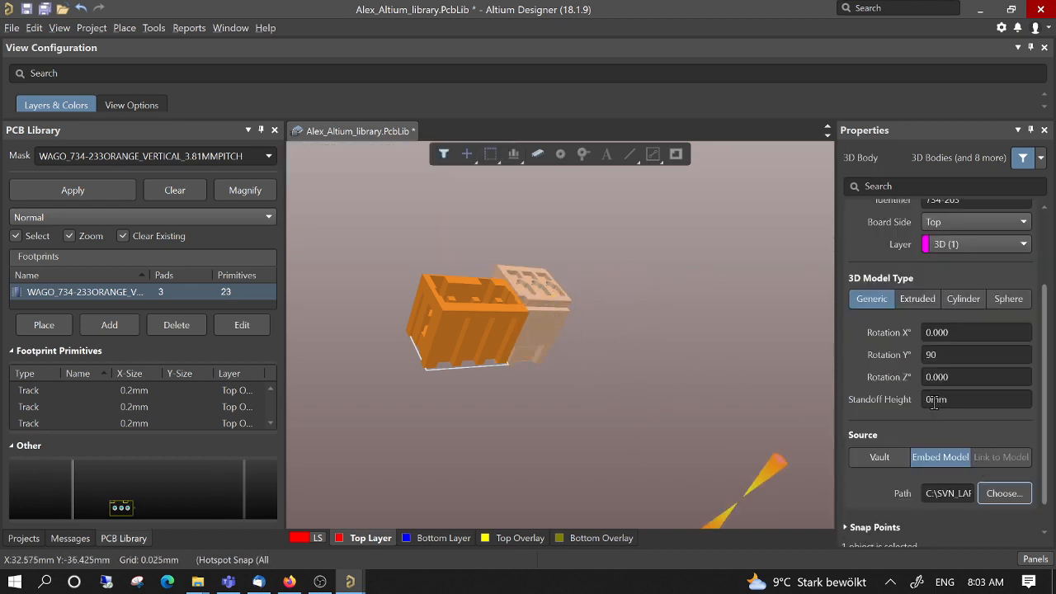
# Step: Set the plug body's standoff height to 20mm and inspect the lifted plug from above and below
pyautogui.click(976, 399)
pyautogui.write('8')
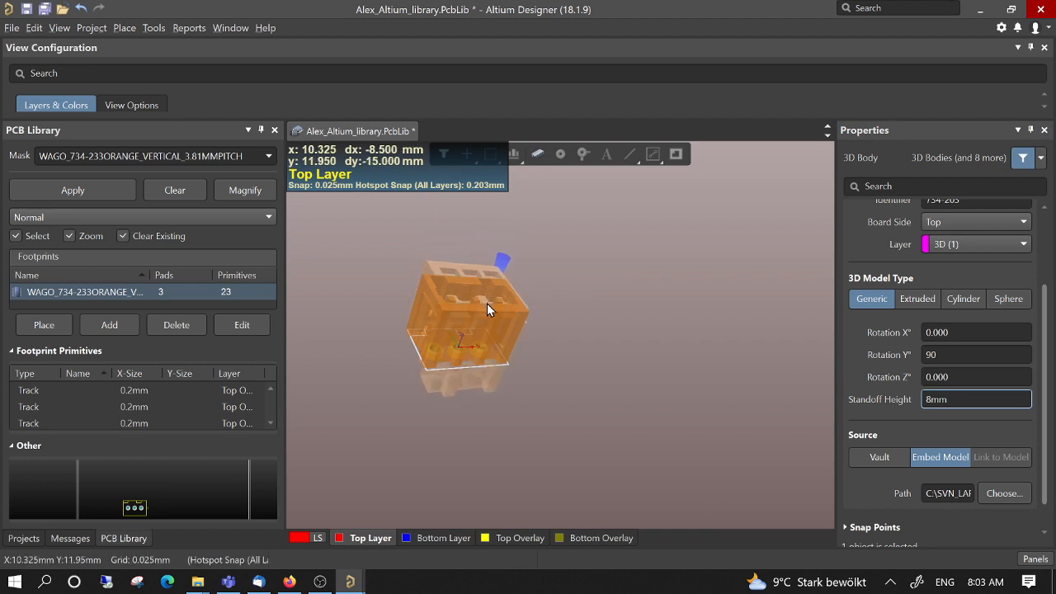
pyautogui.moveTo(487, 310); pyautogui.dragTo(580, 247)
pyautogui.write('20')
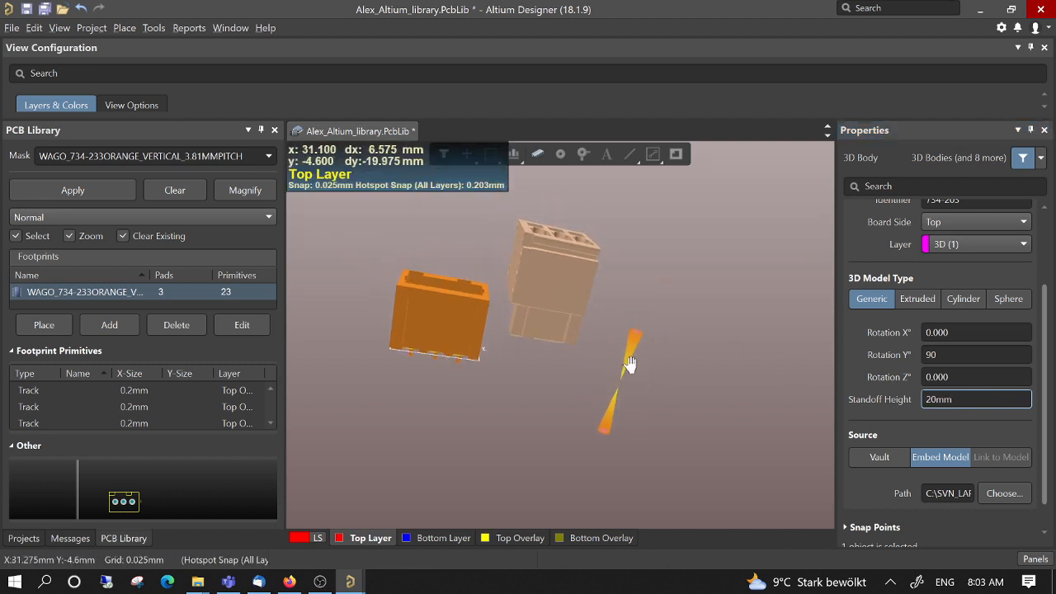
pyautogui.moveTo(631, 363); pyautogui.dragTo(465, 347)
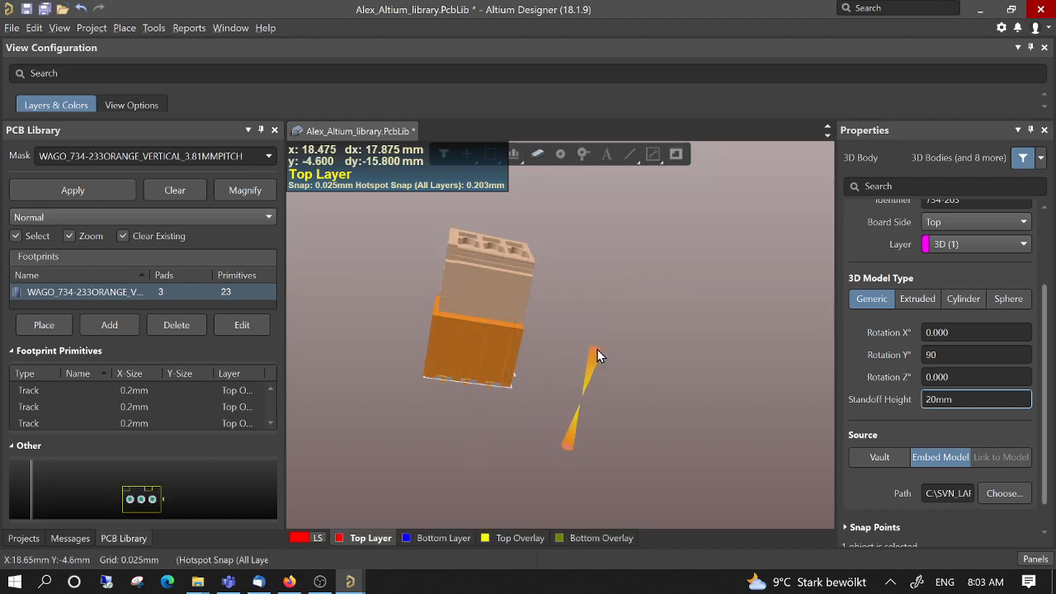
pyautogui.moveTo(495, 330); pyautogui.dragTo(585, 355)
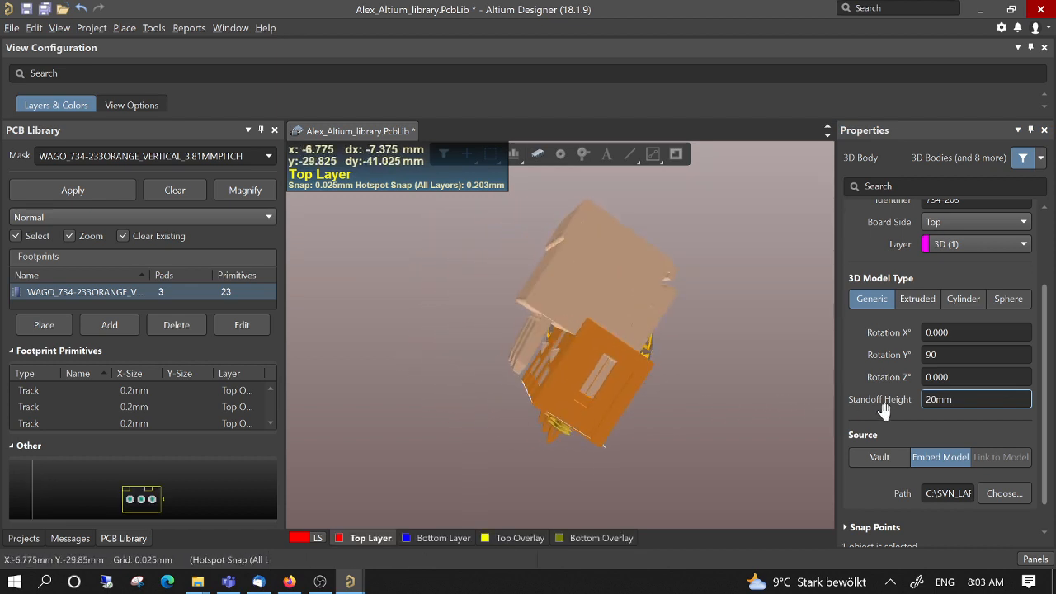